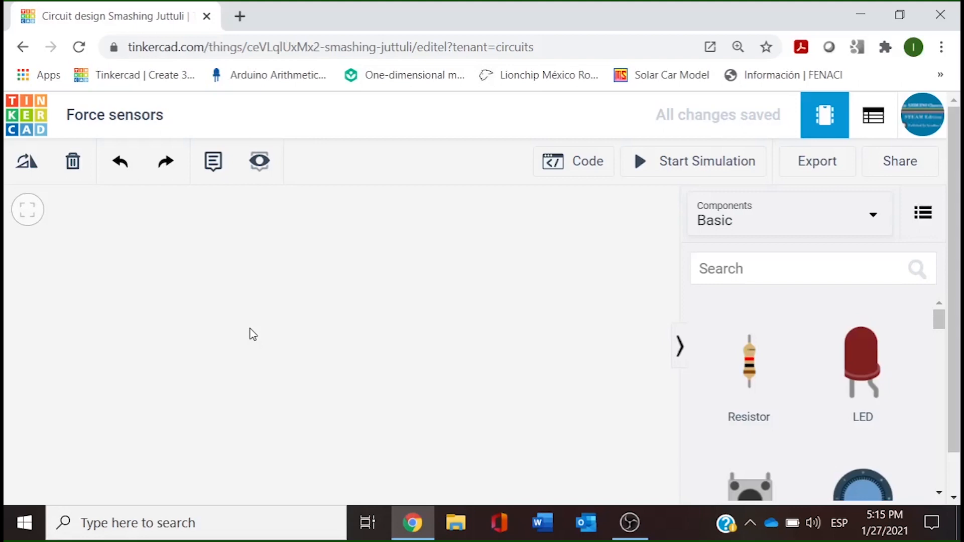
- Find 'microcontroller' in the component library and place an Arduino Uno R3 on the canvas
{"action": "left_click", "coordinate": [811, 269]}
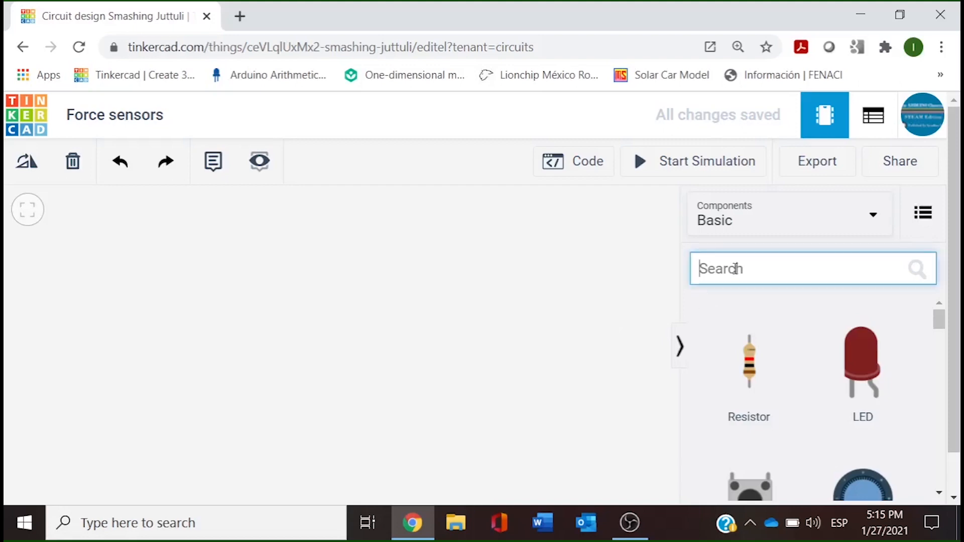
{"action": "type", "text": "micro"}
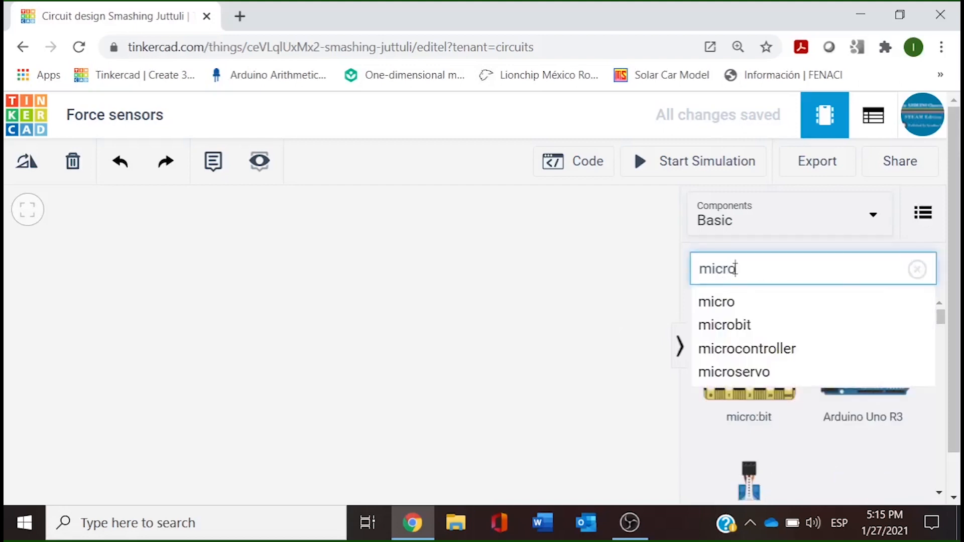
{"action": "left_click", "coordinate": [746, 349]}
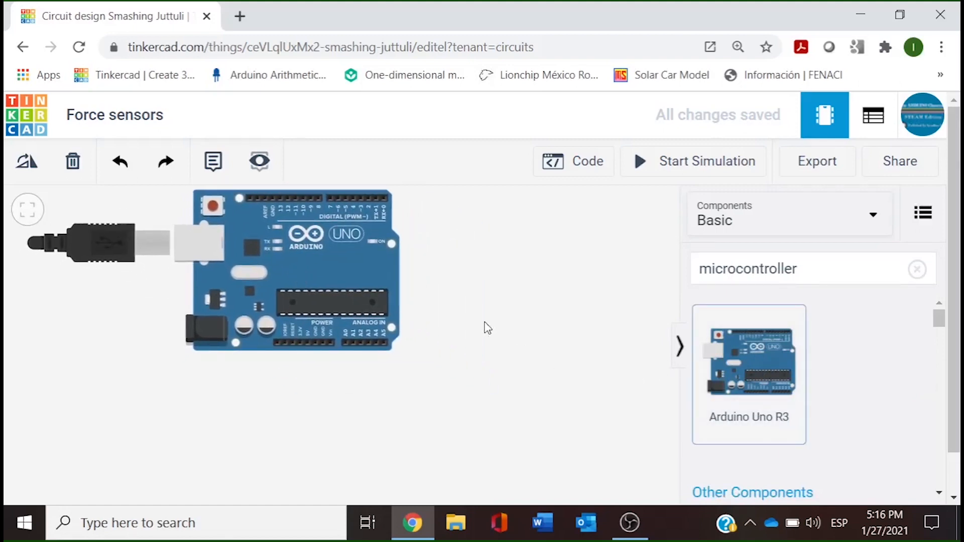
- Find 'breadboard' and place a Breadboard Small just below the Arduino
{"action": "left_click", "coordinate": [917, 269]}
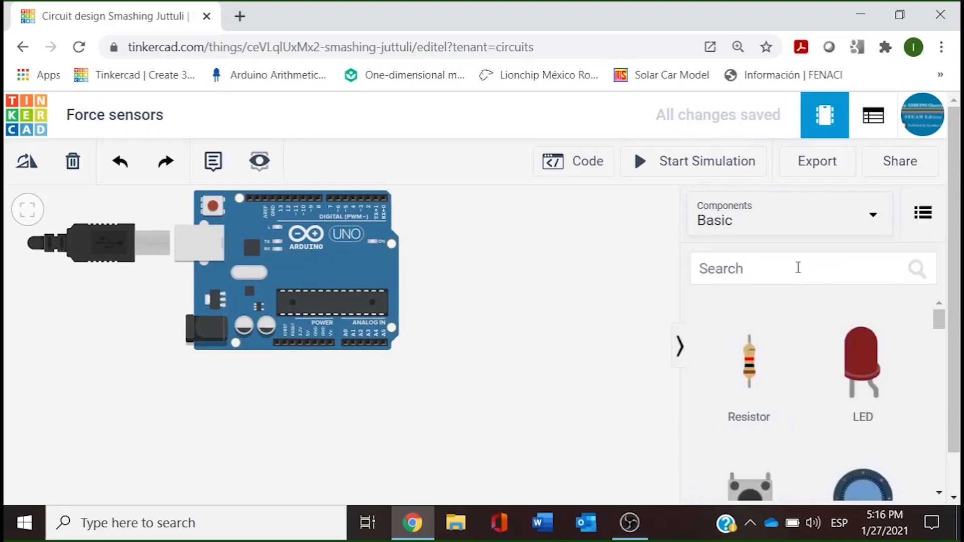
{"action": "type", "text": "breadboard"}
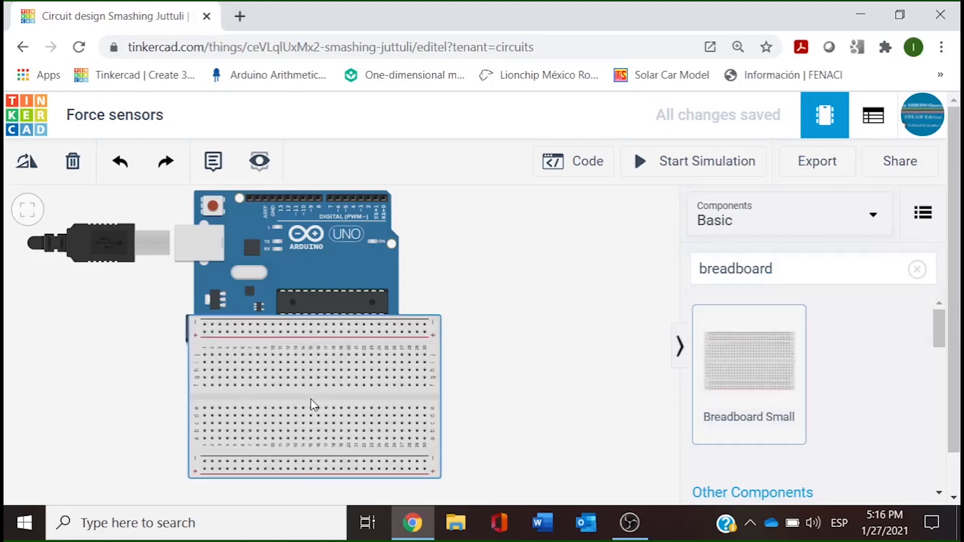
{"action": "left_click", "coordinate": [314, 399]}
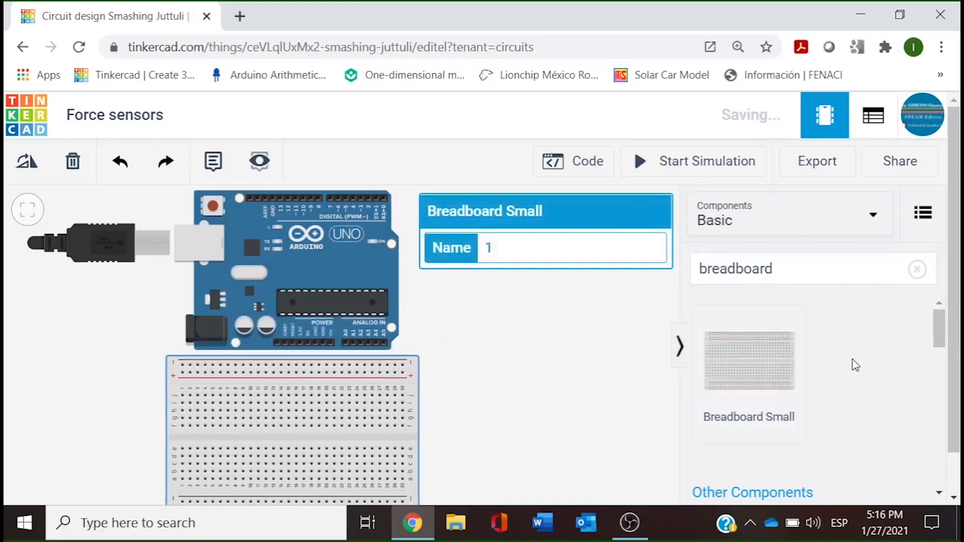
{"action": "left_click", "coordinate": [916, 269]}
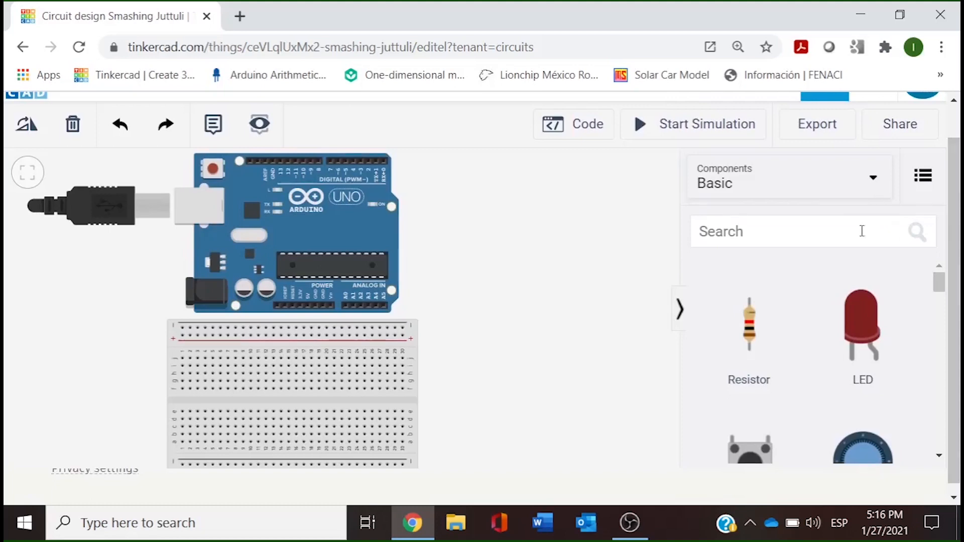
- Add a resistor beside the Arduino and set its resistance to 10 Ω
{"action": "left_click", "coordinate": [811, 231]}
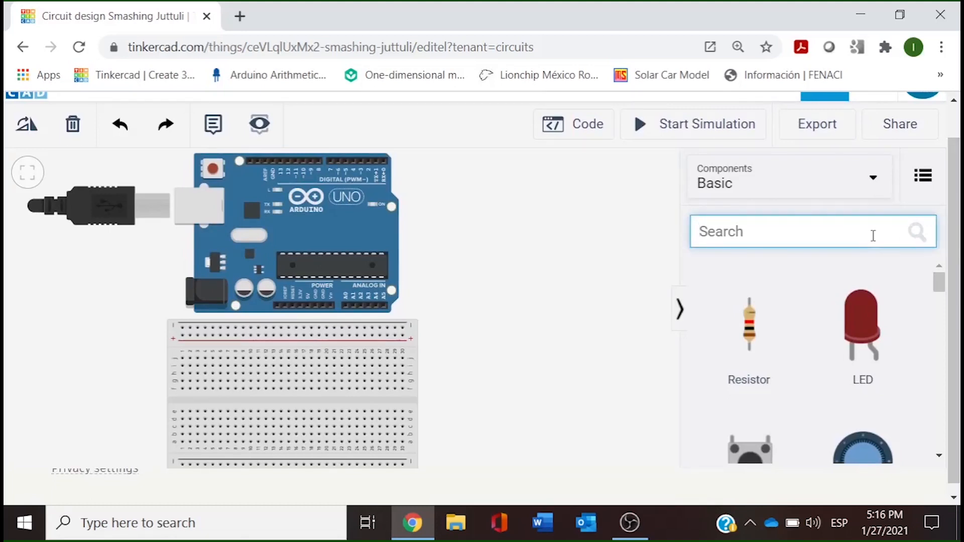
{"action": "type", "text": "resis"}
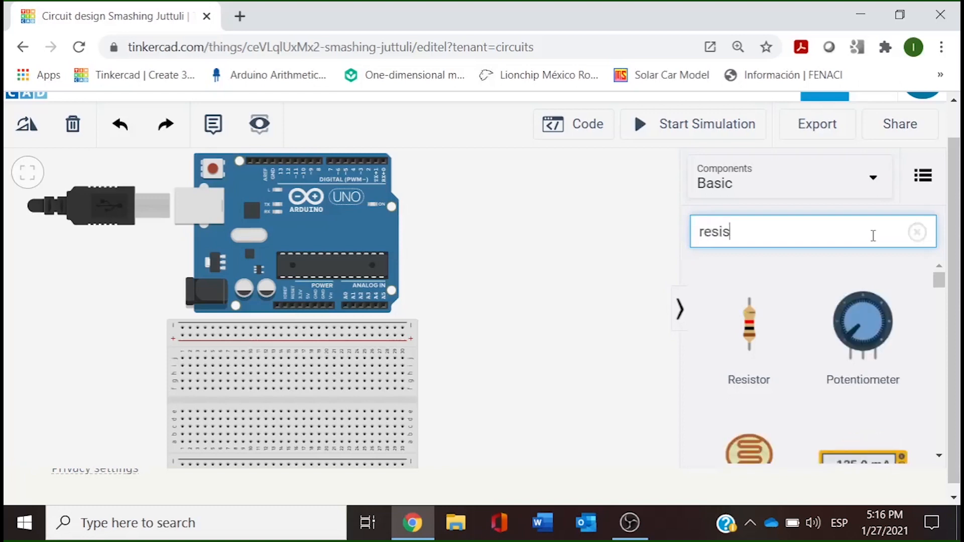
{"action": "type", "text": "tor"}
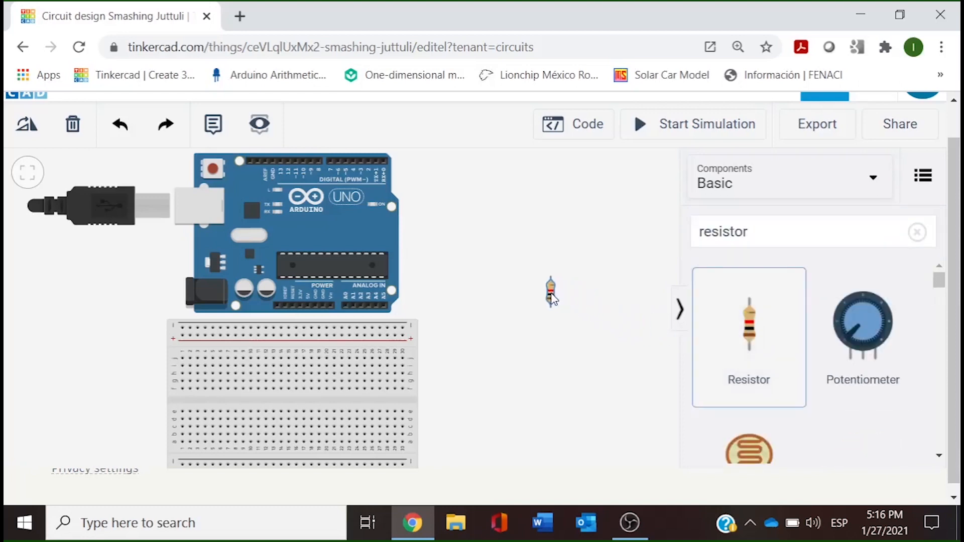
{"action": "left_click", "coordinate": [551, 291]}
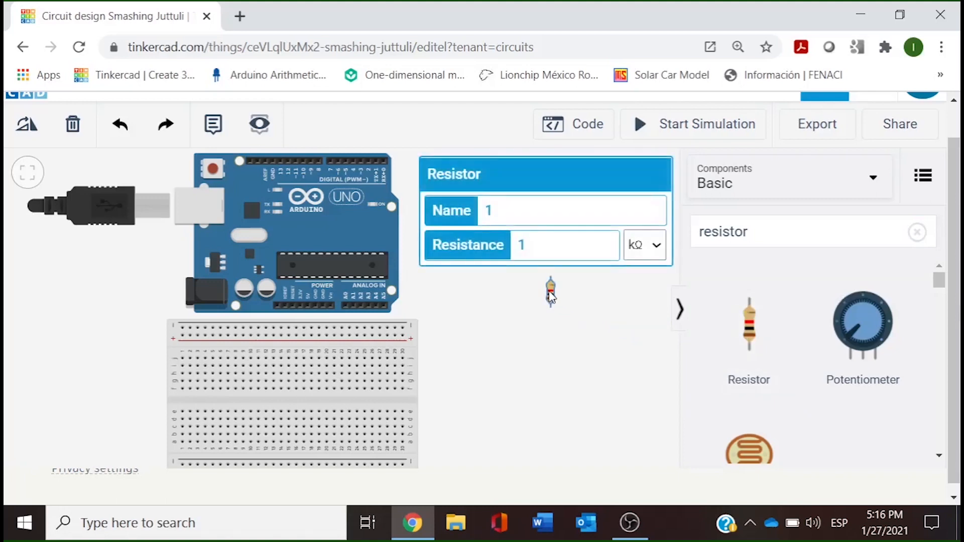
{"action": "type", "text": "0"}
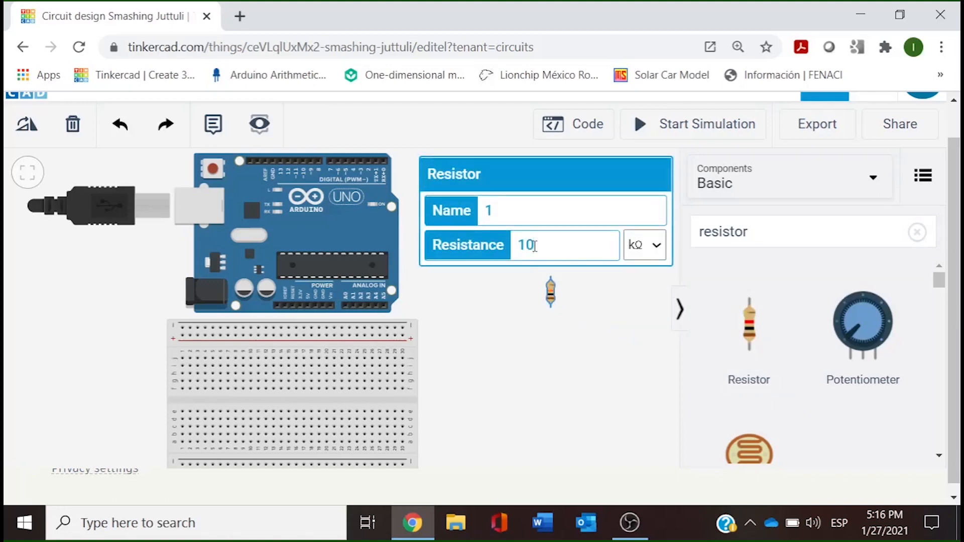
{"action": "left_click", "coordinate": [643, 245]}
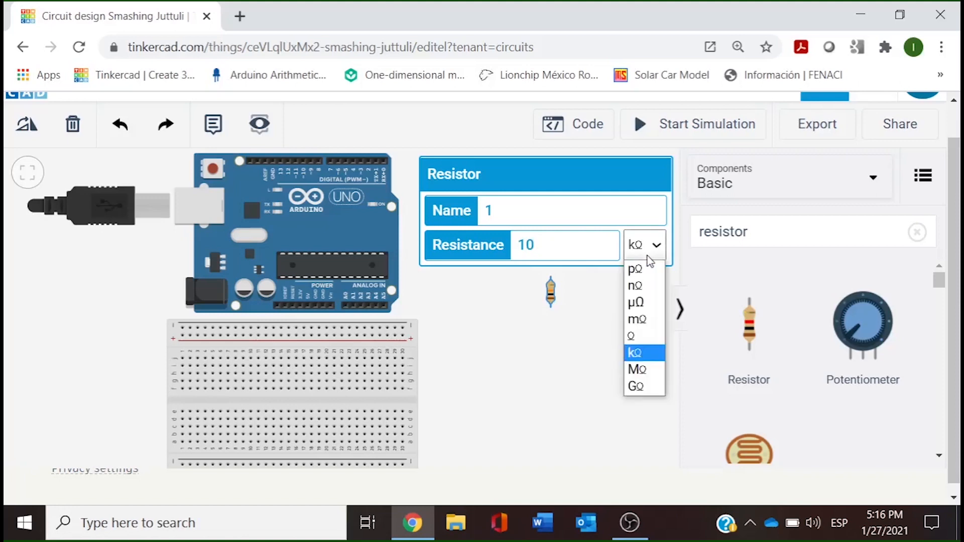
{"action": "left_click", "coordinate": [631, 335]}
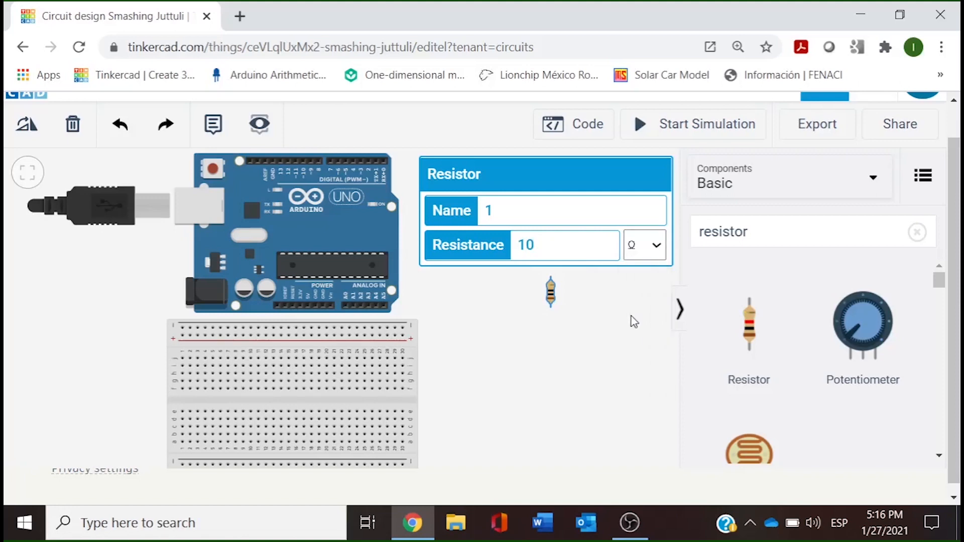
{"action": "left_click", "coordinate": [645, 245]}
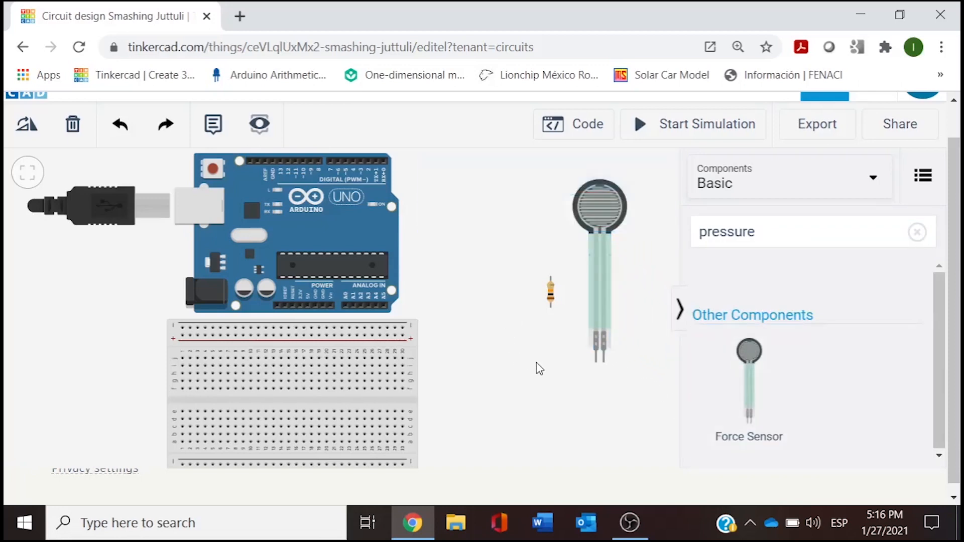
- Search the library for 'buzzer' to bring in the piezo
{"action": "left_click", "coordinate": [917, 232]}
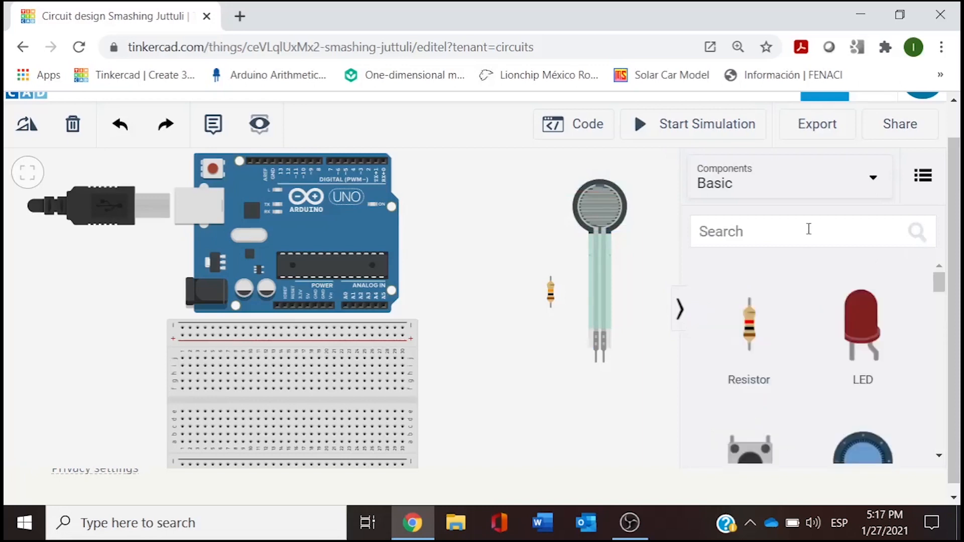
{"action": "type", "text": "bu"}
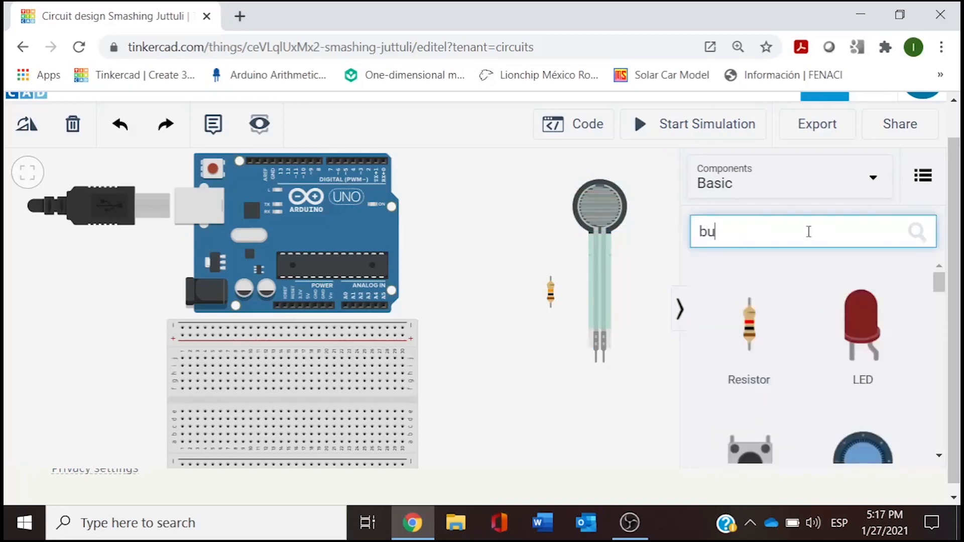
{"action": "type", "text": "zzer"}
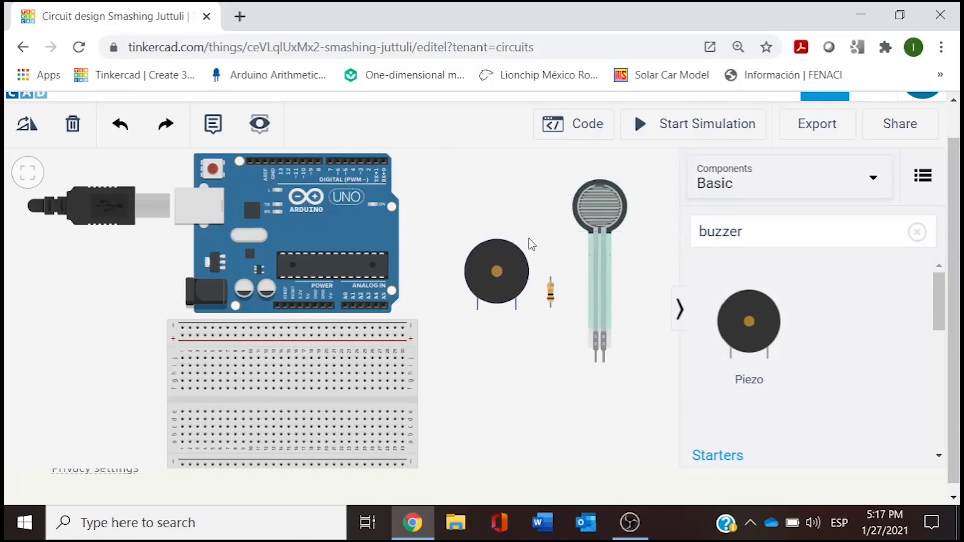
{"action": "mouse_move", "coordinate": [519, 252]}
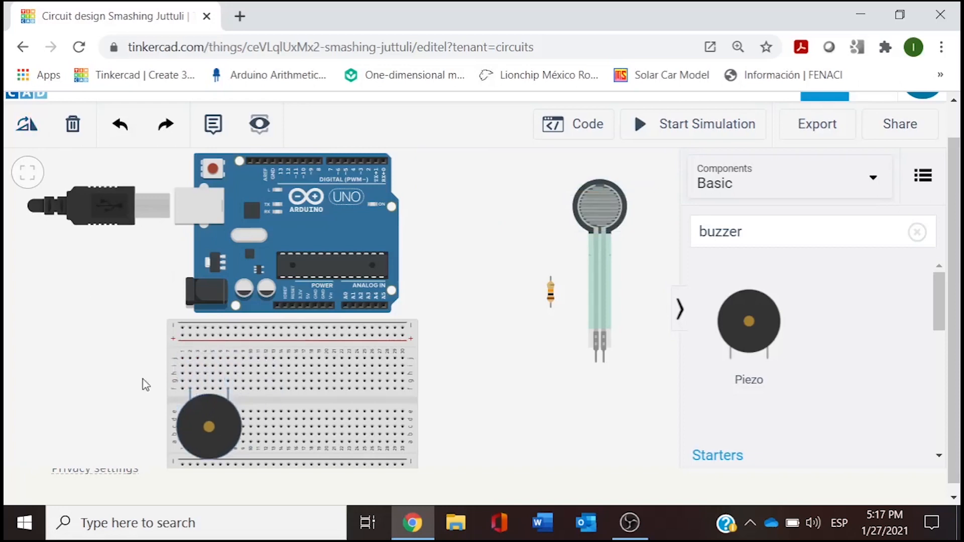
{"action": "mouse_move", "coordinate": [239, 310]}
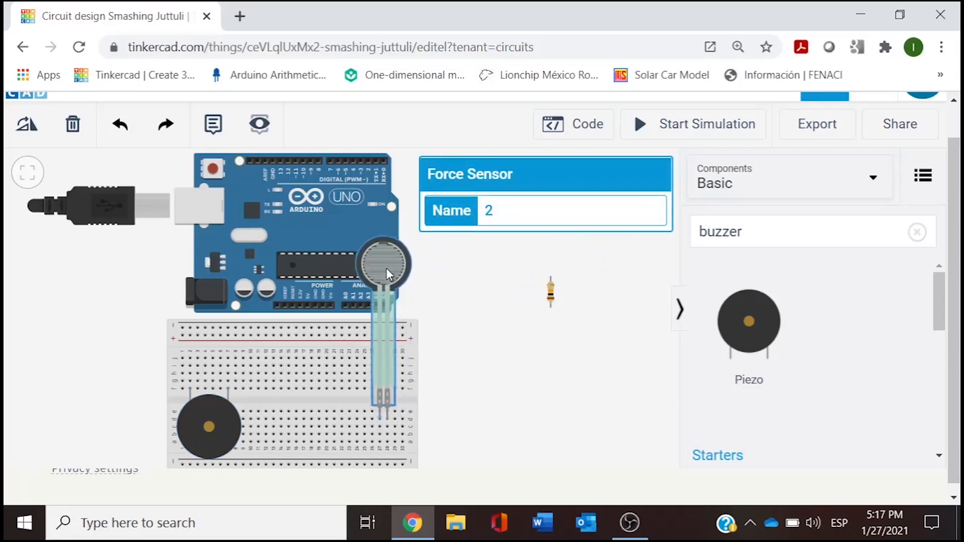
{"action": "mouse_move", "coordinate": [438, 286]}
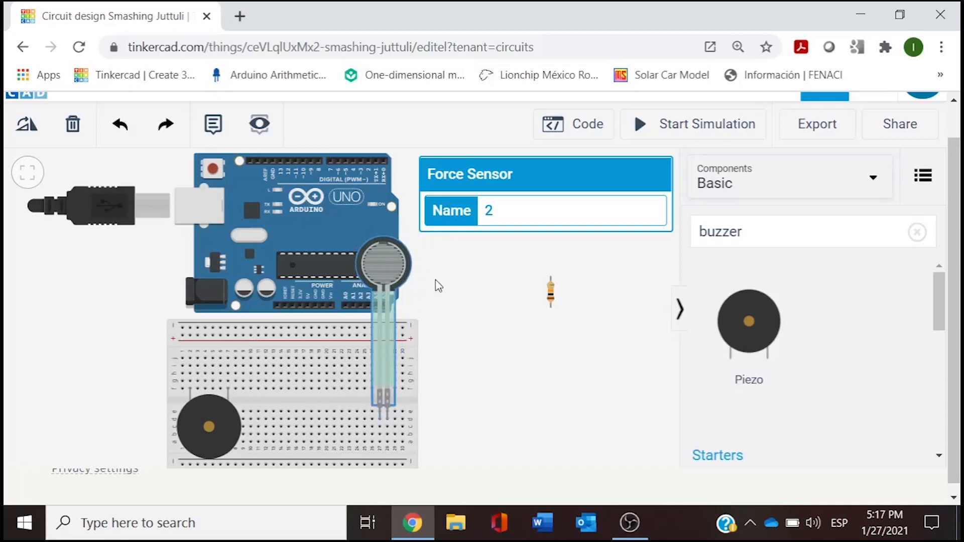
- Nudge the Arduino up and left and settle the piezo on the breadboard
{"action": "left_click", "coordinate": [277, 234]}
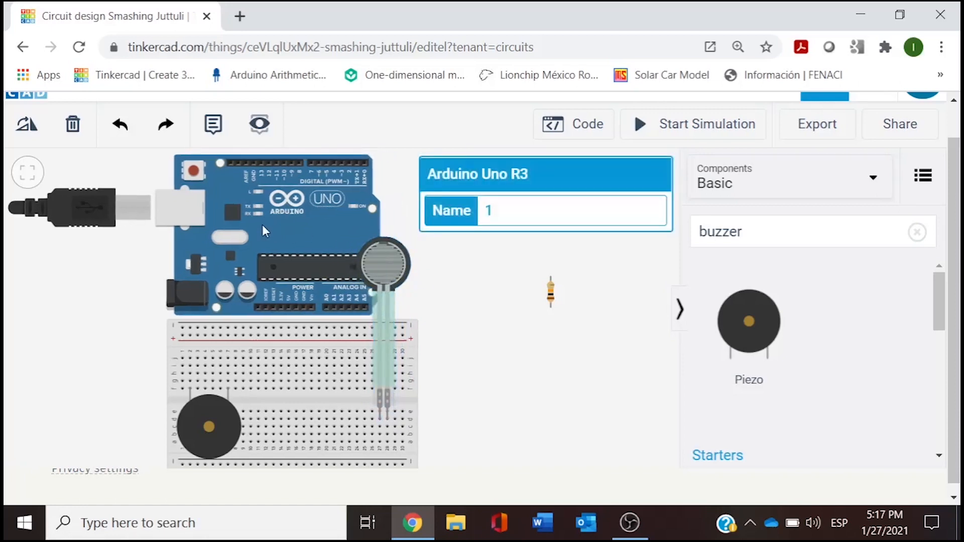
{"action": "left_click_drag", "start_coordinate": [264, 230], "coordinate": [240, 224]}
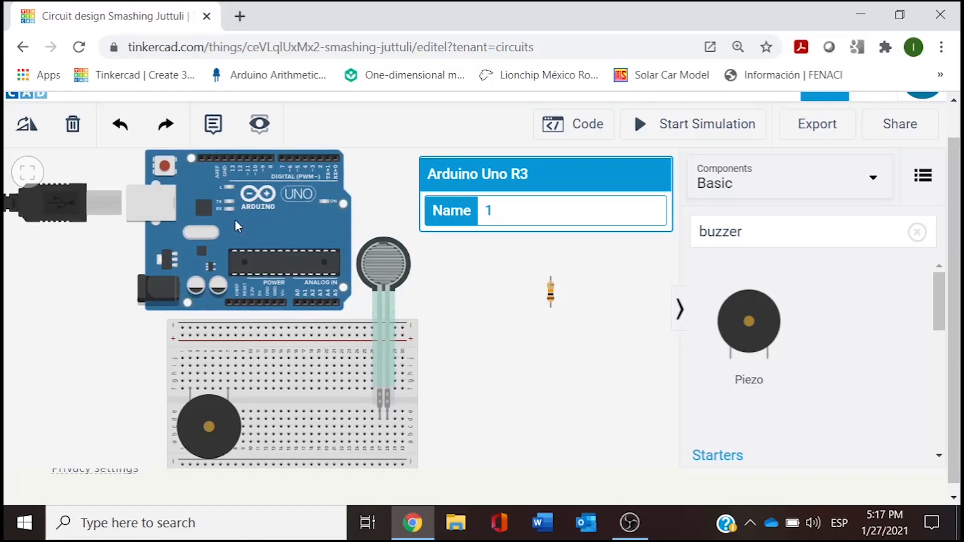
{"action": "left_click", "coordinate": [361, 400]}
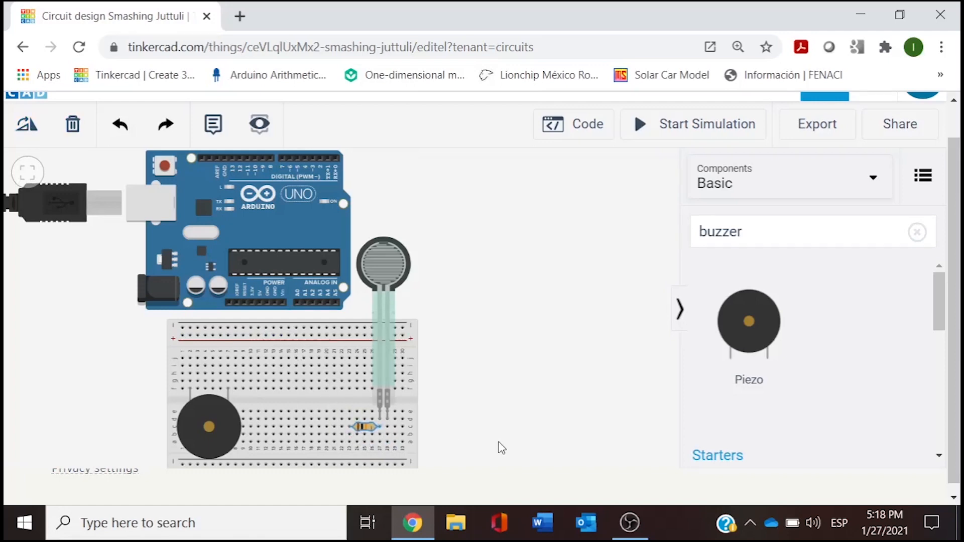
{"action": "mouse_move", "coordinate": [386, 439]}
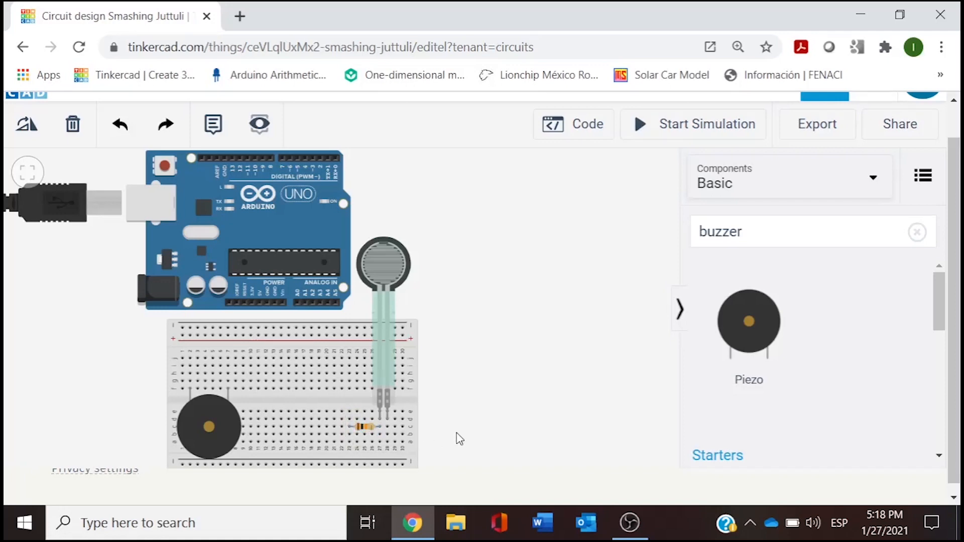
{"action": "mouse_move", "coordinate": [477, 312]}
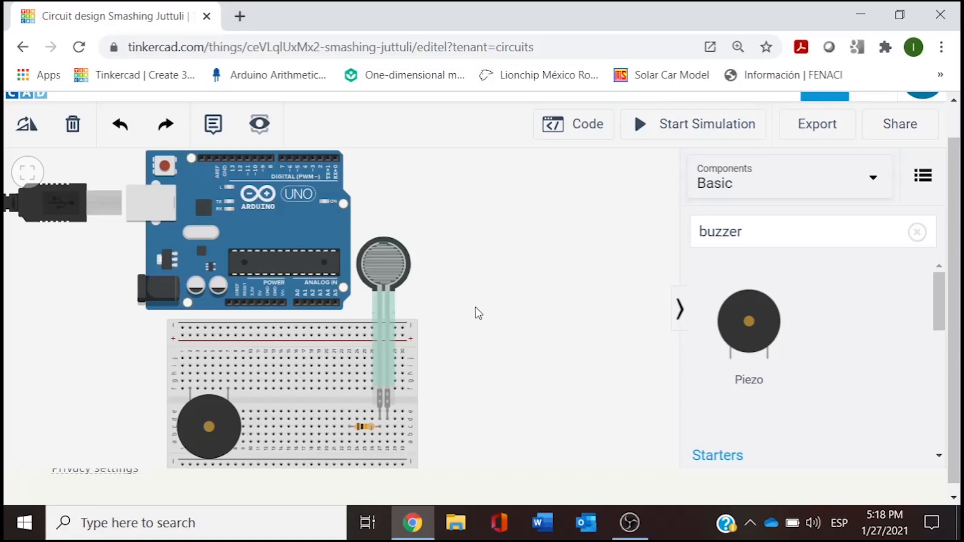
{"action": "mouse_move", "coordinate": [338, 232]}
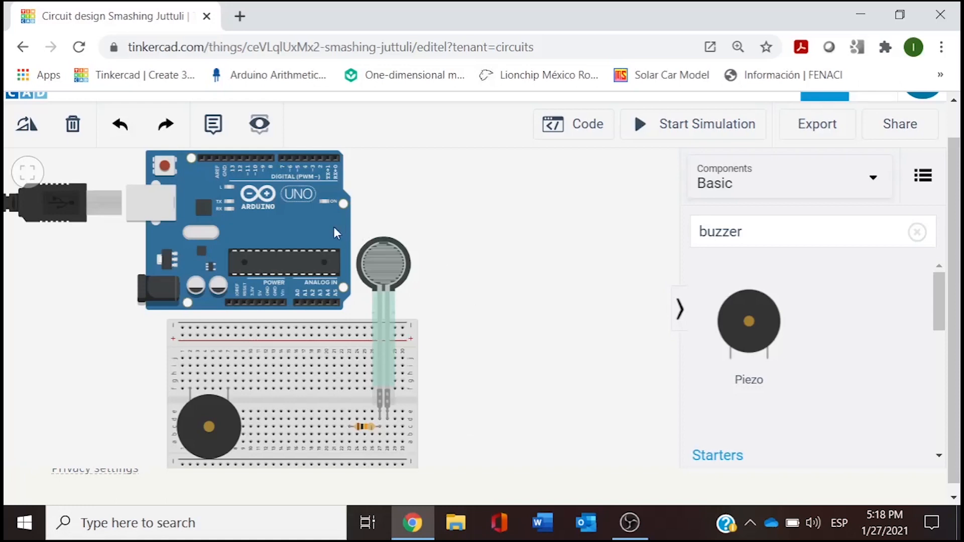
{"action": "mouse_move", "coordinate": [256, 302]}
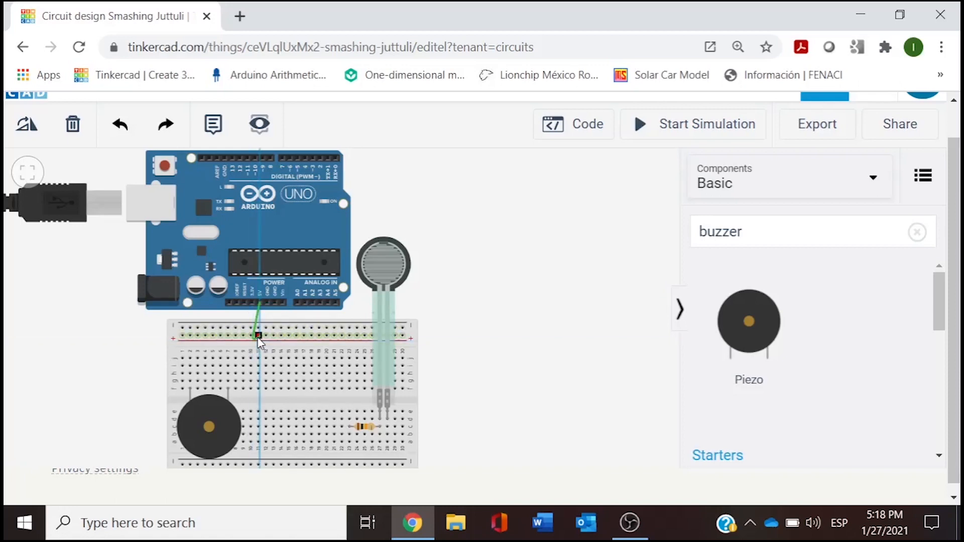
- Redraw the 5V wire to the breadboard rail and colour it red
{"action": "left_click", "coordinate": [258, 338]}
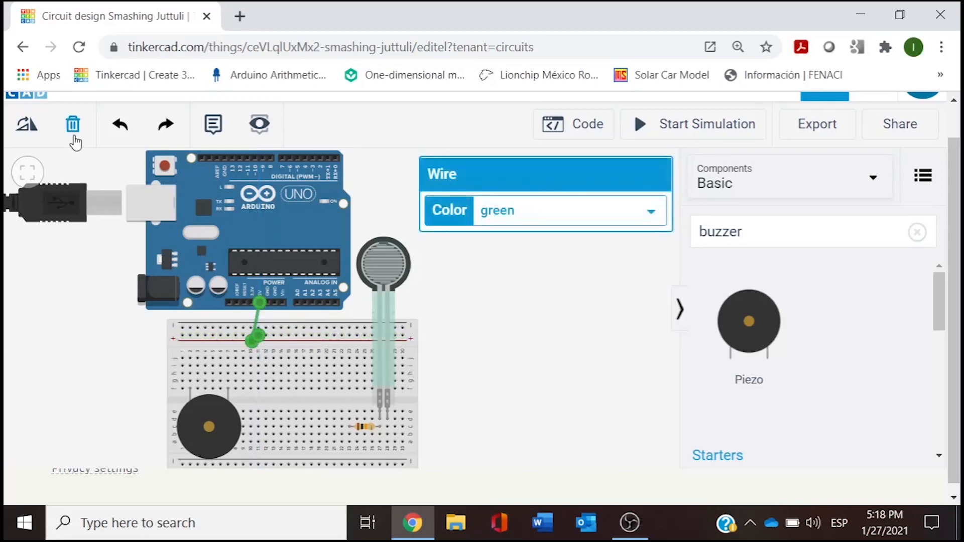
{"action": "left_click", "coordinate": [72, 124]}
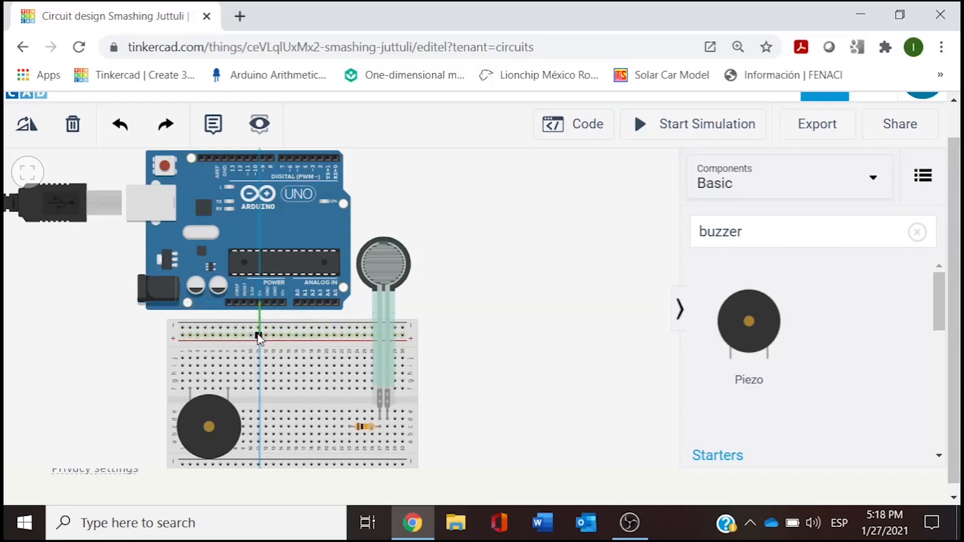
{"action": "left_click", "coordinate": [258, 335]}
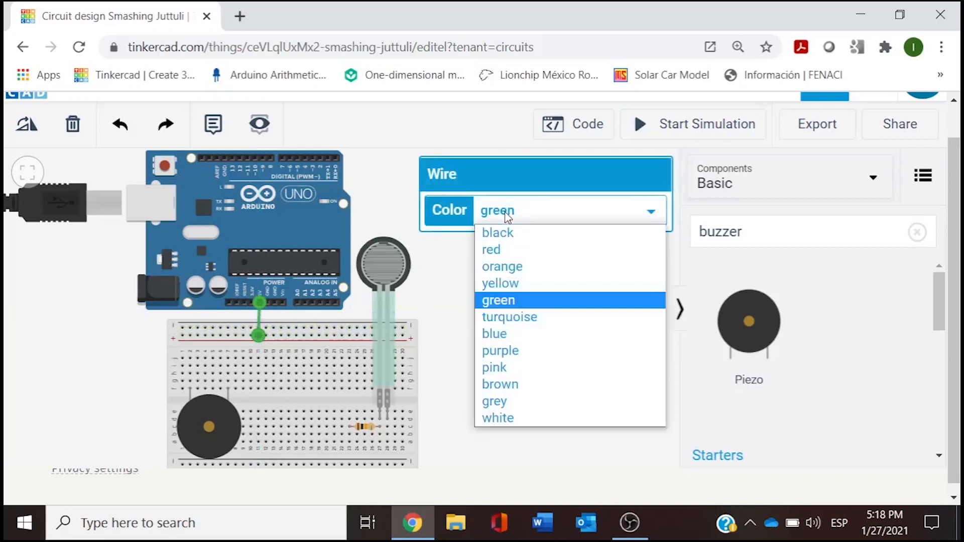
{"action": "left_click", "coordinate": [491, 250]}
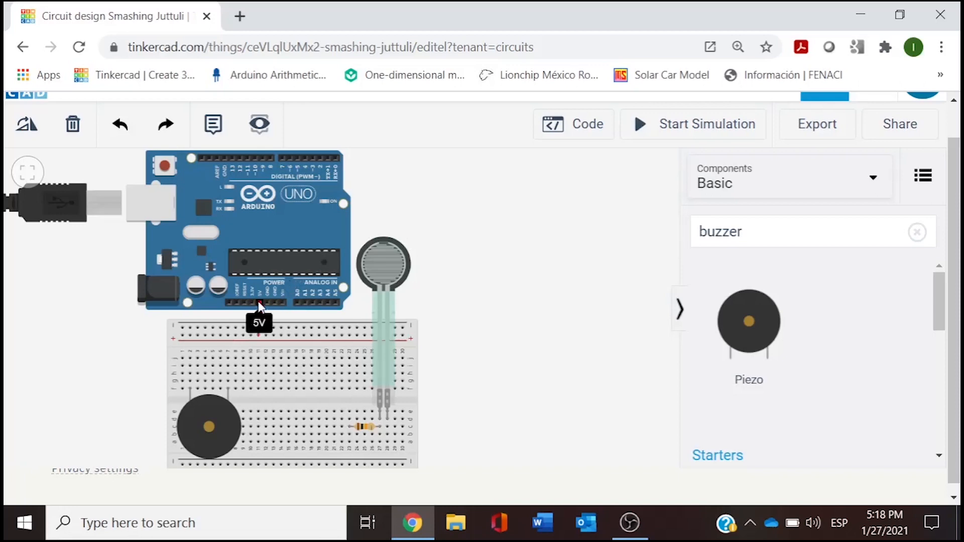
{"action": "mouse_move", "coordinate": [267, 304]}
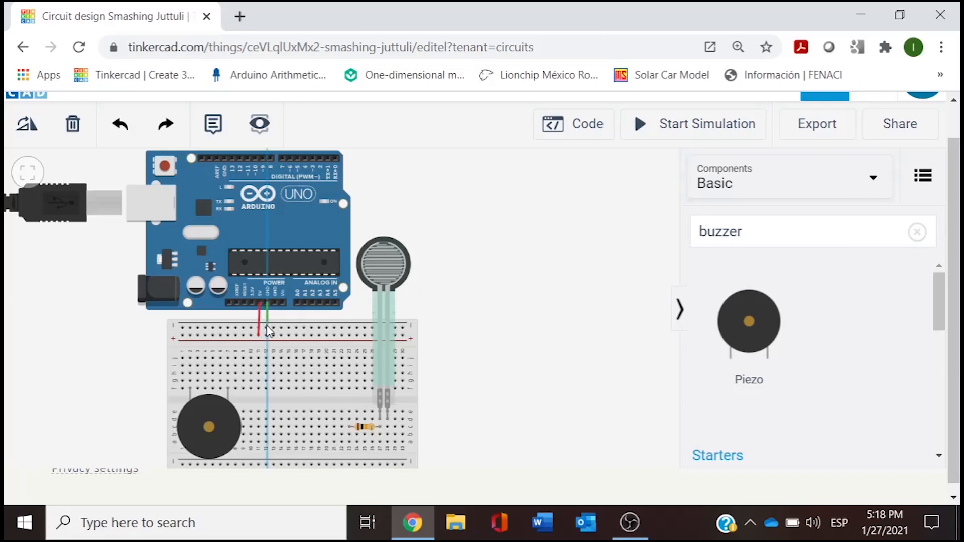
- Run the GND wire to the breadboard rail and colour it blue
{"action": "left_click", "coordinate": [266, 325]}
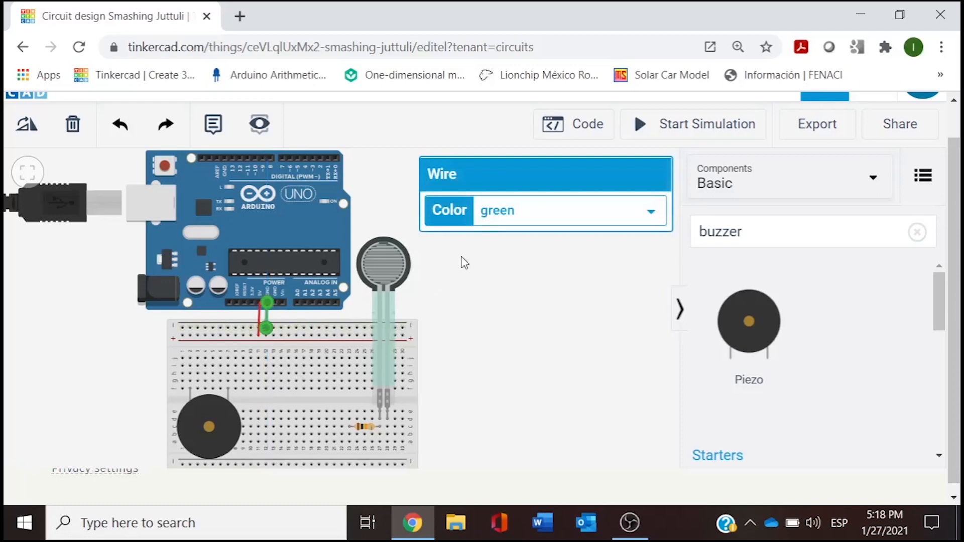
{"action": "left_click", "coordinate": [649, 210]}
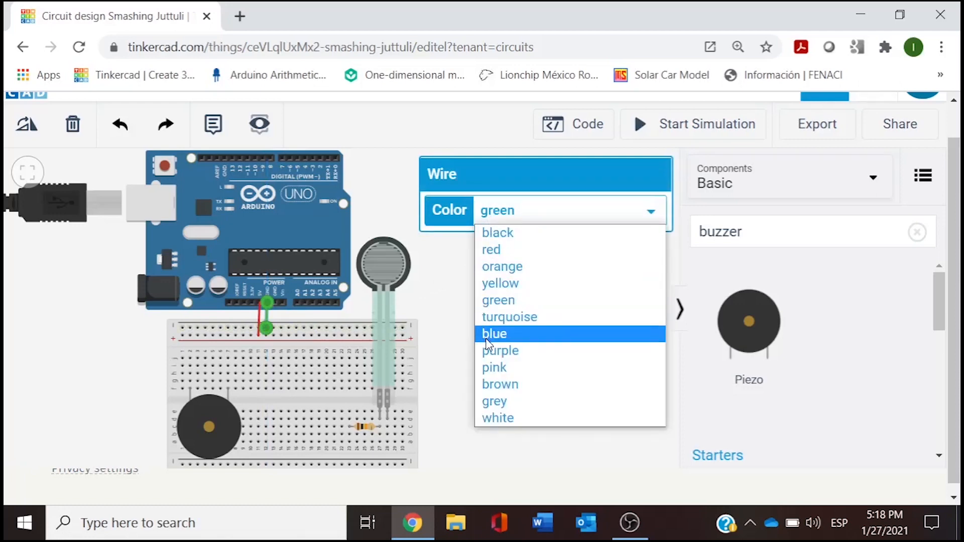
{"action": "left_click", "coordinate": [494, 333]}
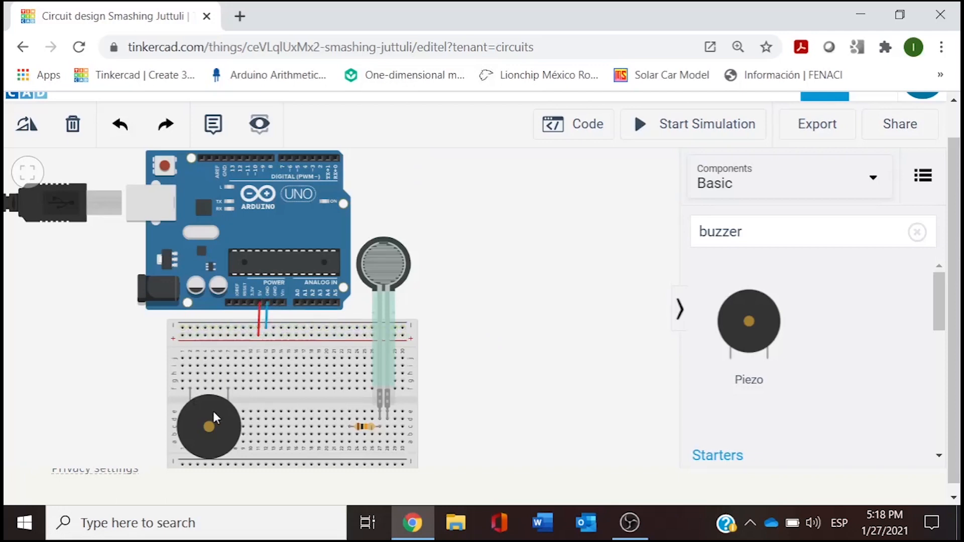
{"action": "mouse_move", "coordinate": [194, 400]}
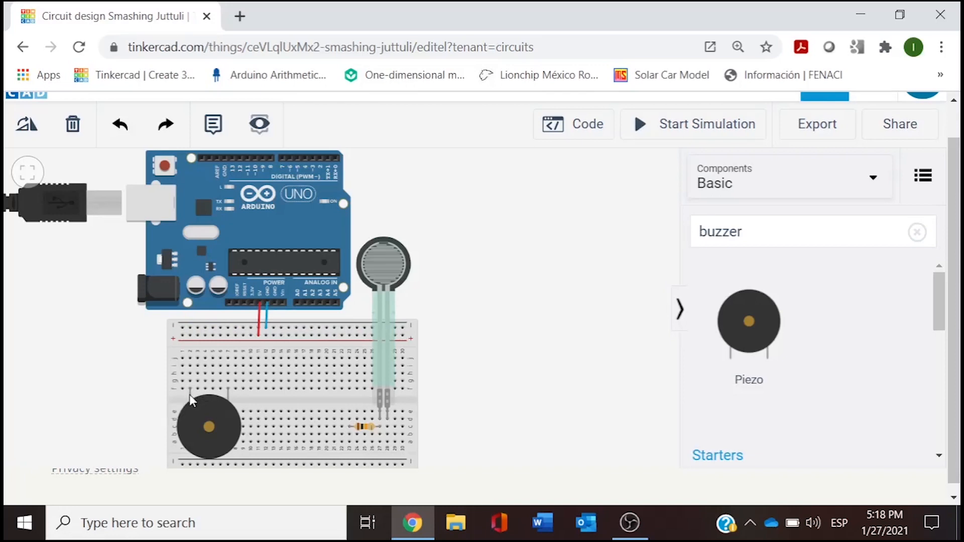
{"action": "mouse_move", "coordinate": [189, 390]}
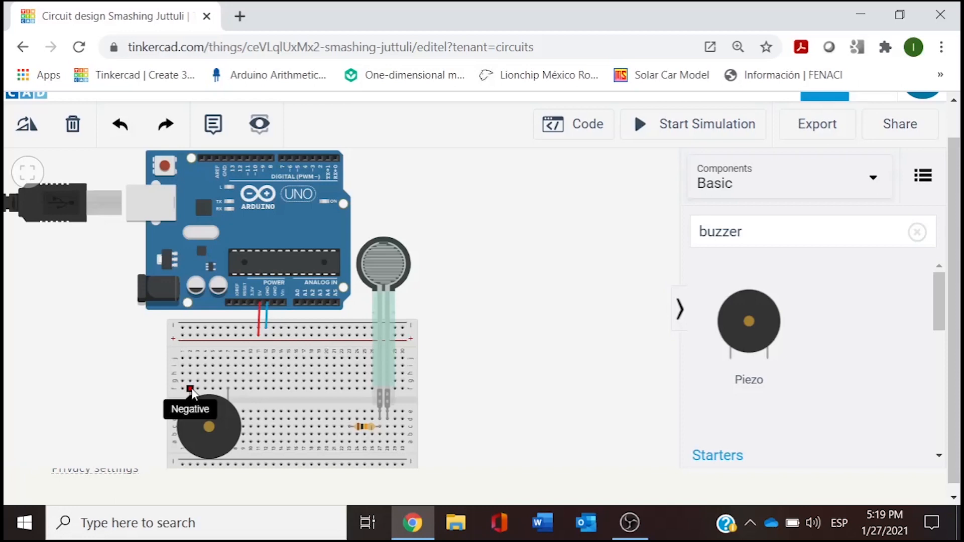
{"action": "mouse_move", "coordinate": [191, 381]}
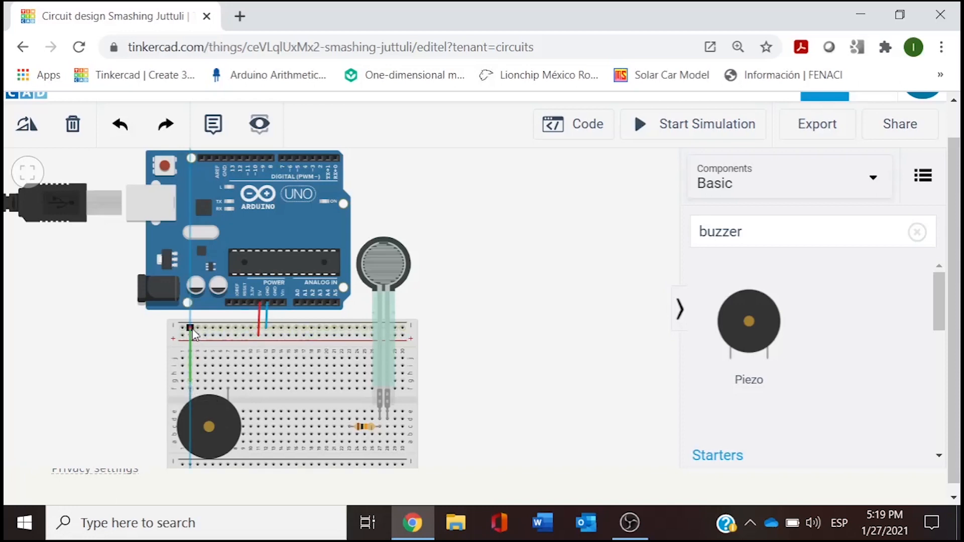
- Wire the piezo negative leg to the rail in blue and its other leg to D11
{"action": "left_click", "coordinate": [565, 210]}
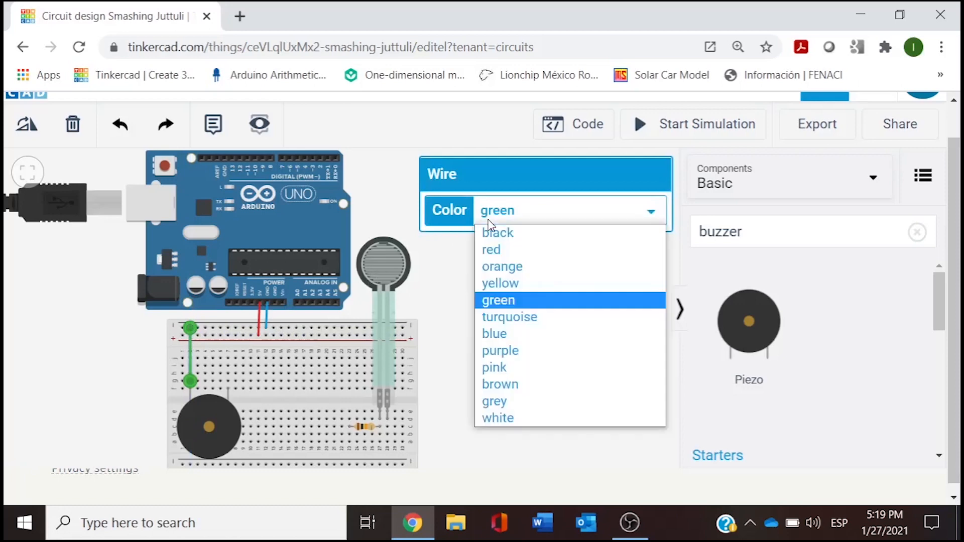
{"action": "left_click", "coordinate": [494, 333]}
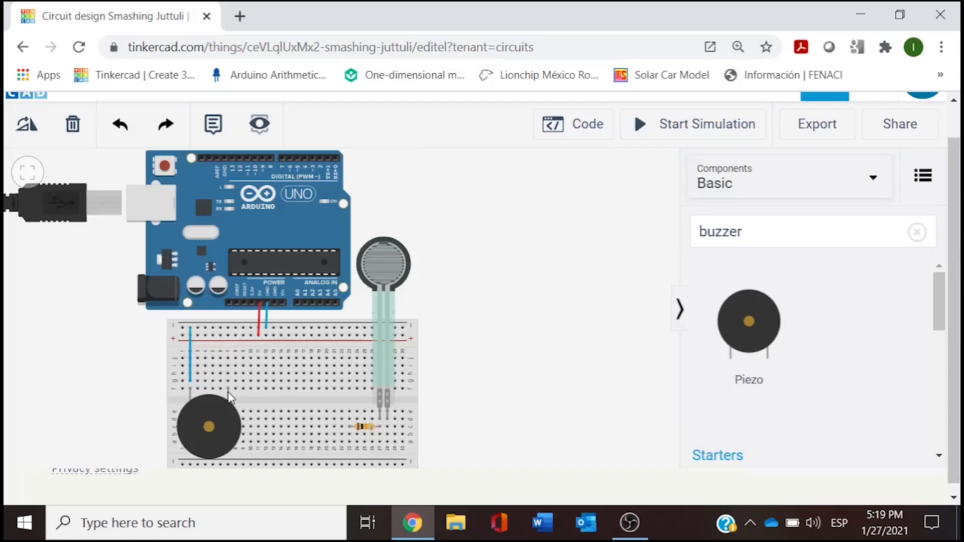
{"action": "mouse_move", "coordinate": [232, 390]}
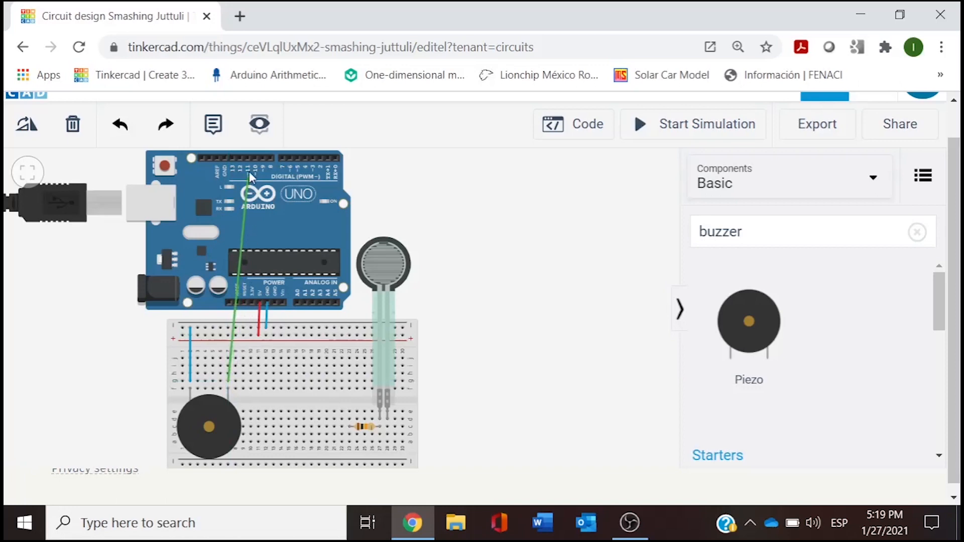
{"action": "mouse_move", "coordinate": [248, 161]}
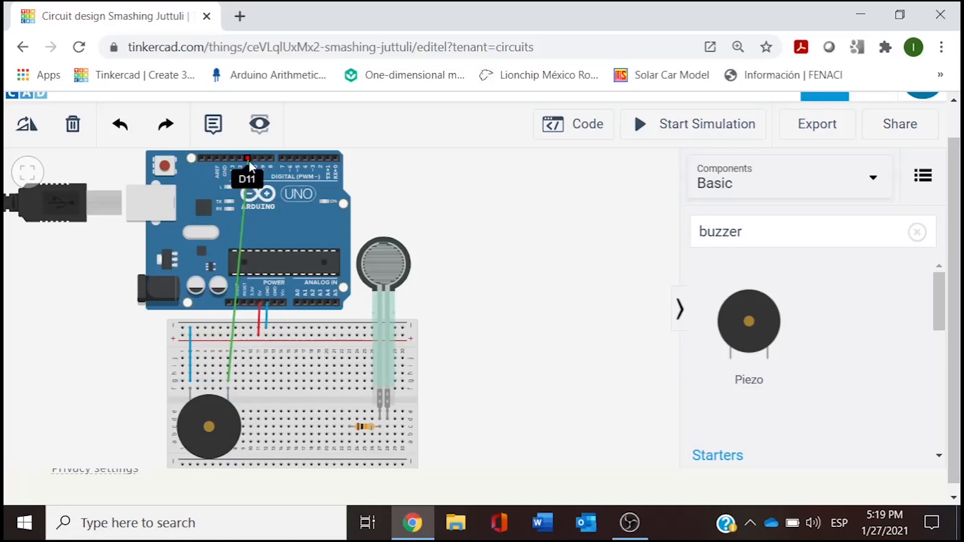
{"action": "left_click", "coordinate": [228, 277]}
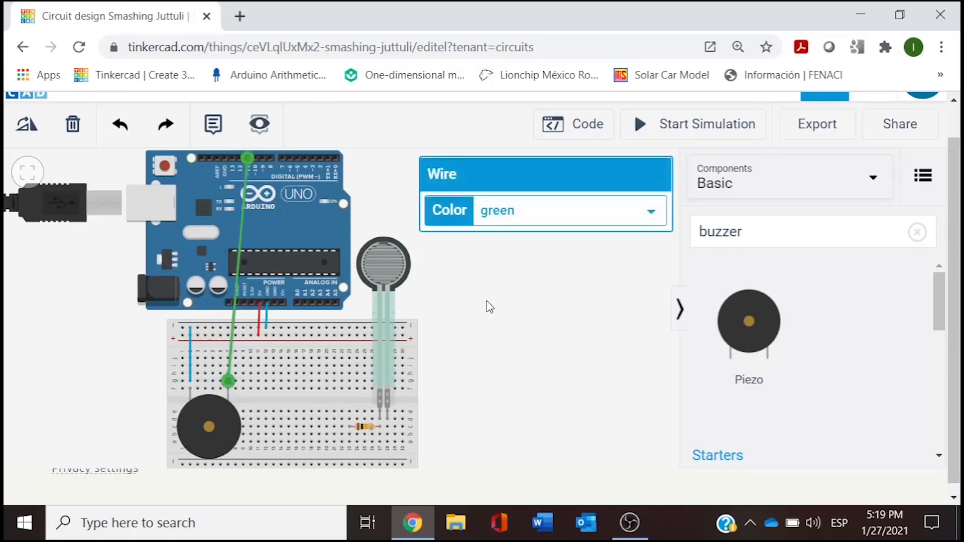
{"action": "left_click", "coordinate": [489, 306]}
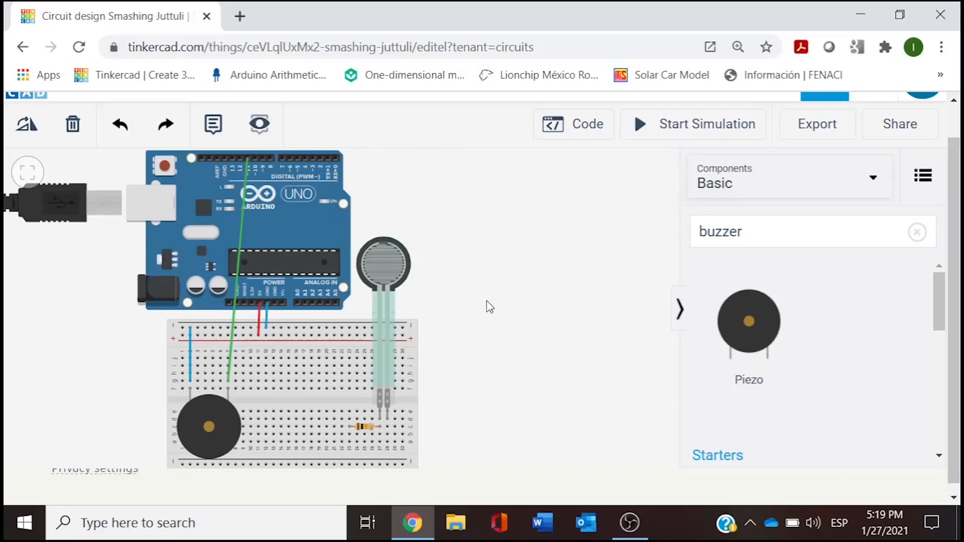
{"action": "mouse_move", "coordinate": [199, 408]}
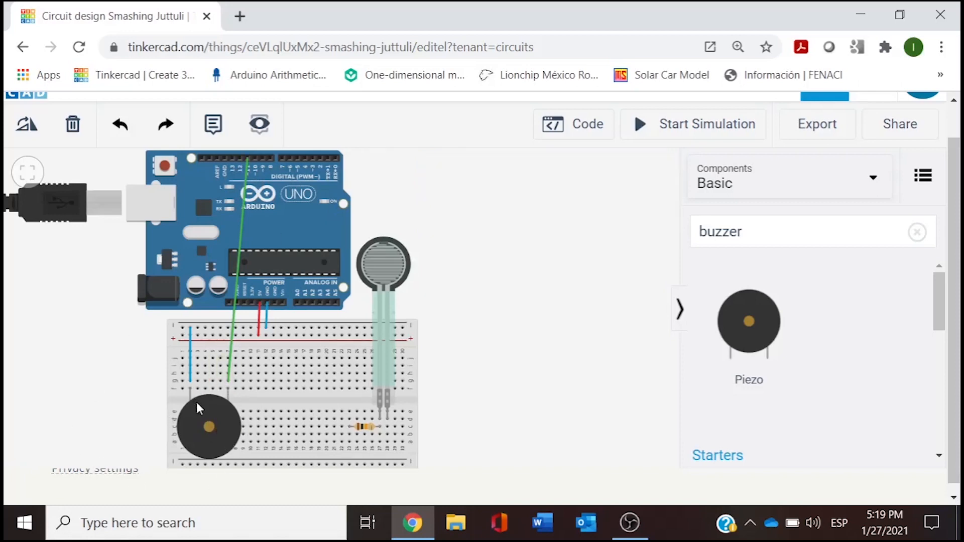
{"action": "mouse_move", "coordinate": [202, 415]}
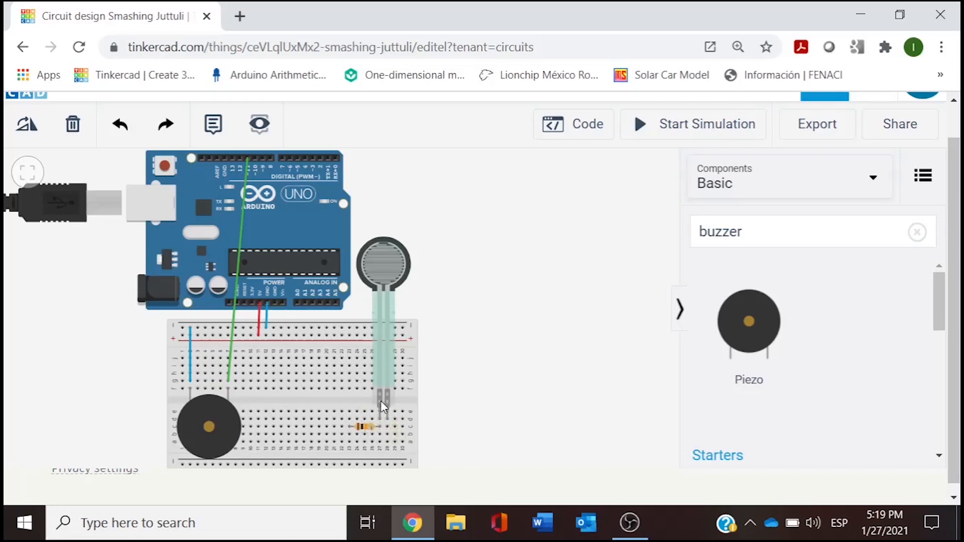
{"action": "mouse_move", "coordinate": [385, 380]}
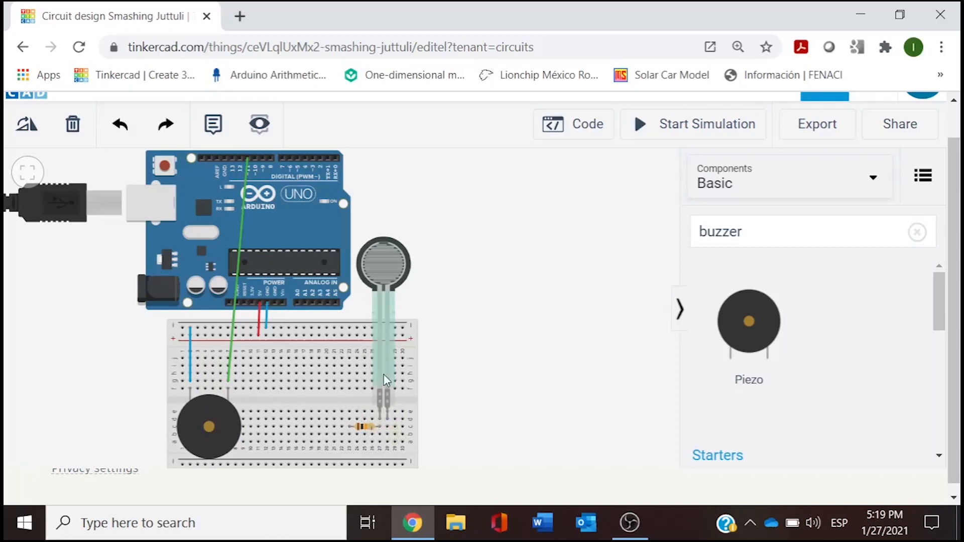
{"action": "mouse_move", "coordinate": [437, 354]}
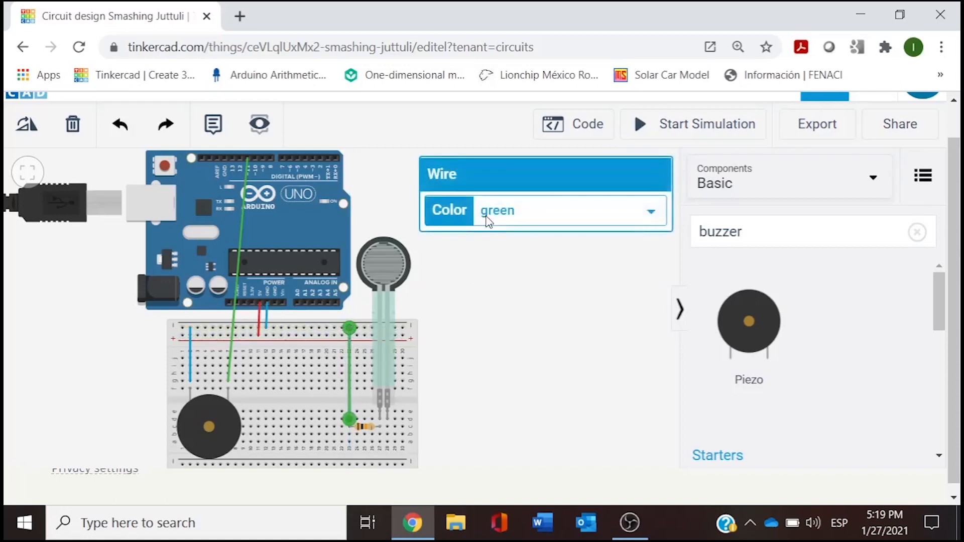
- Choose a colour for the new resistor-to-rail wire
{"action": "left_click", "coordinate": [496, 344]}
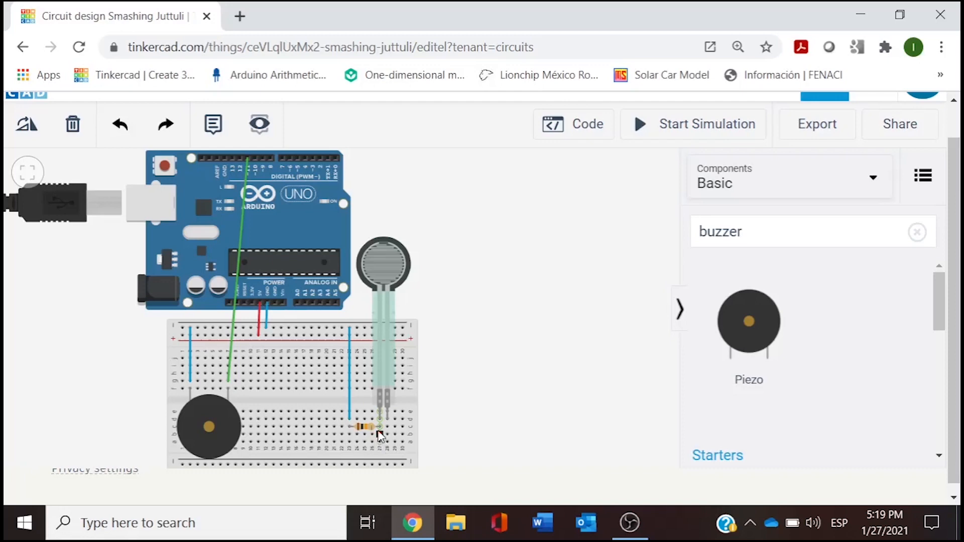
{"action": "mouse_move", "coordinate": [380, 422]}
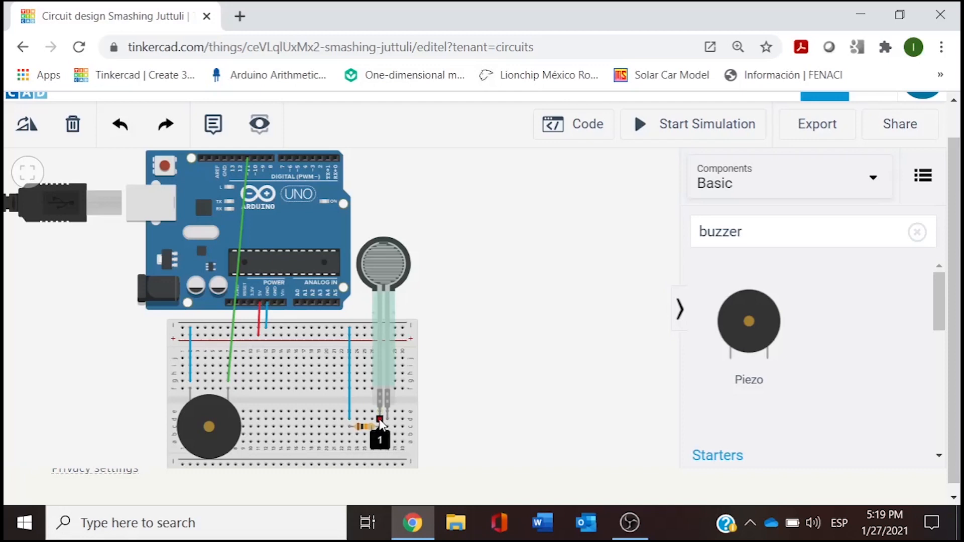
{"action": "mouse_move", "coordinate": [380, 428]}
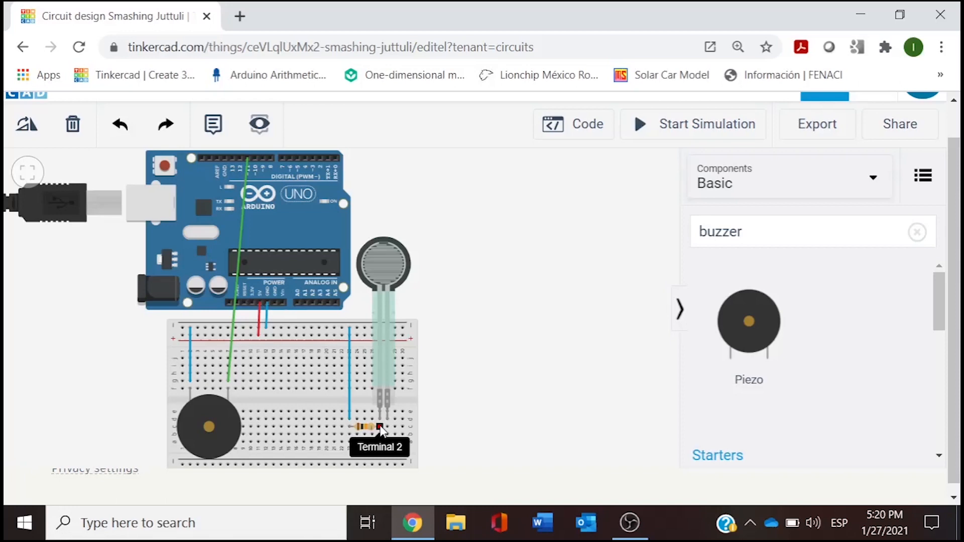
{"action": "mouse_move", "coordinate": [381, 437]}
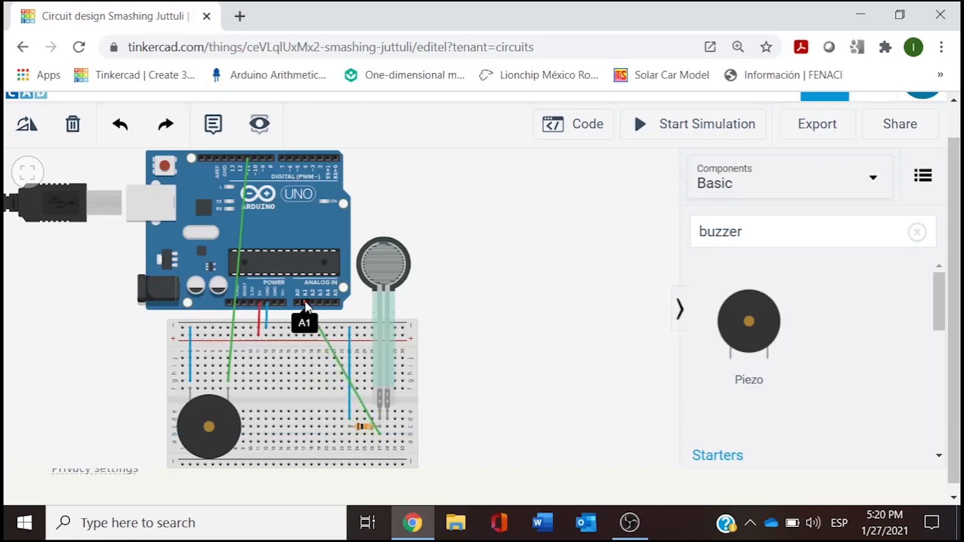
- Finish the yellow A1 wire at the resistor row and bend it into a right angle
{"action": "left_click", "coordinate": [338, 369]}
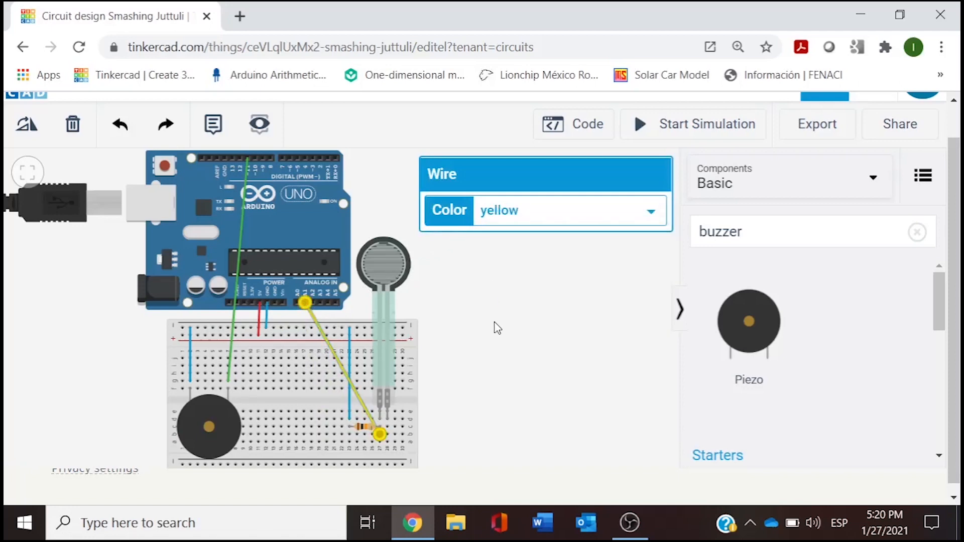
{"action": "left_click", "coordinate": [341, 367]}
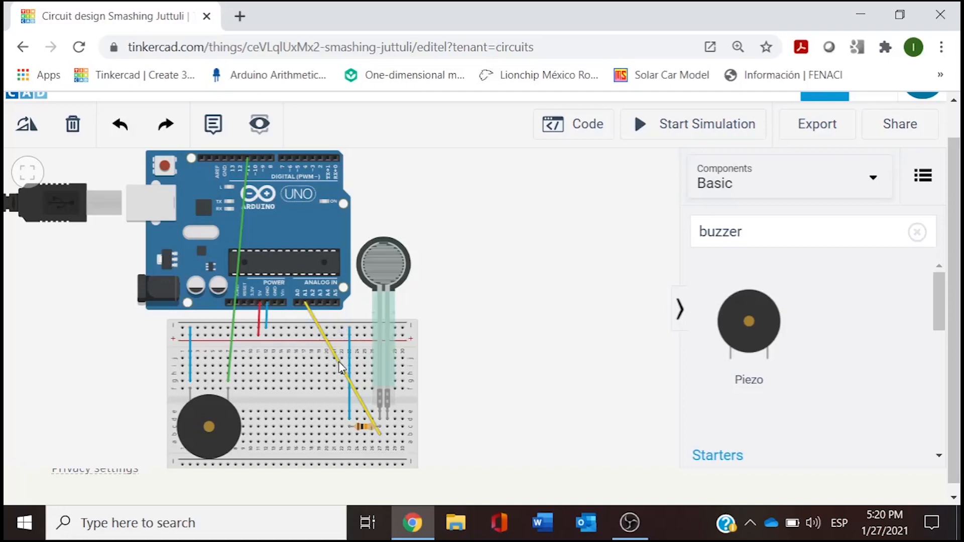
{"action": "left_click", "coordinate": [338, 368]}
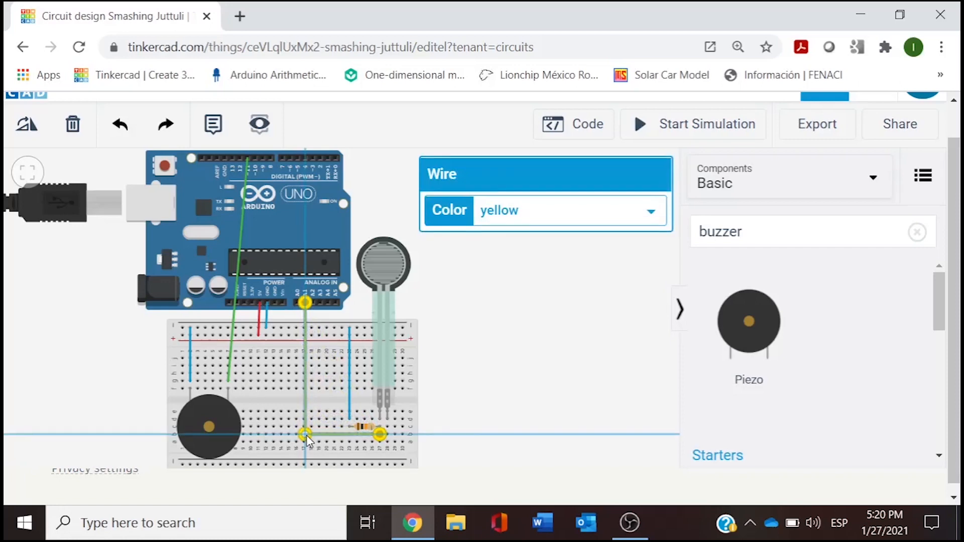
{"action": "left_click", "coordinate": [469, 442]}
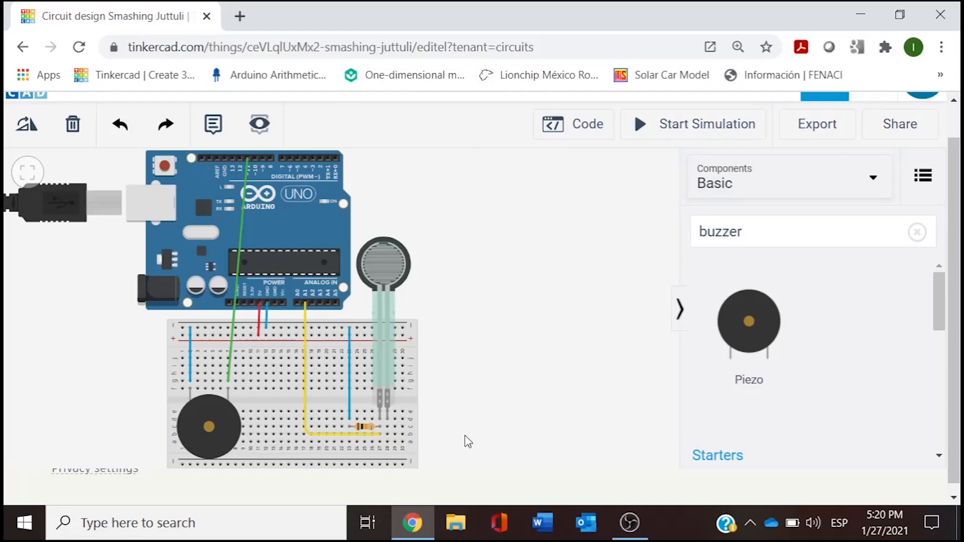
{"action": "mouse_move", "coordinate": [398, 429]}
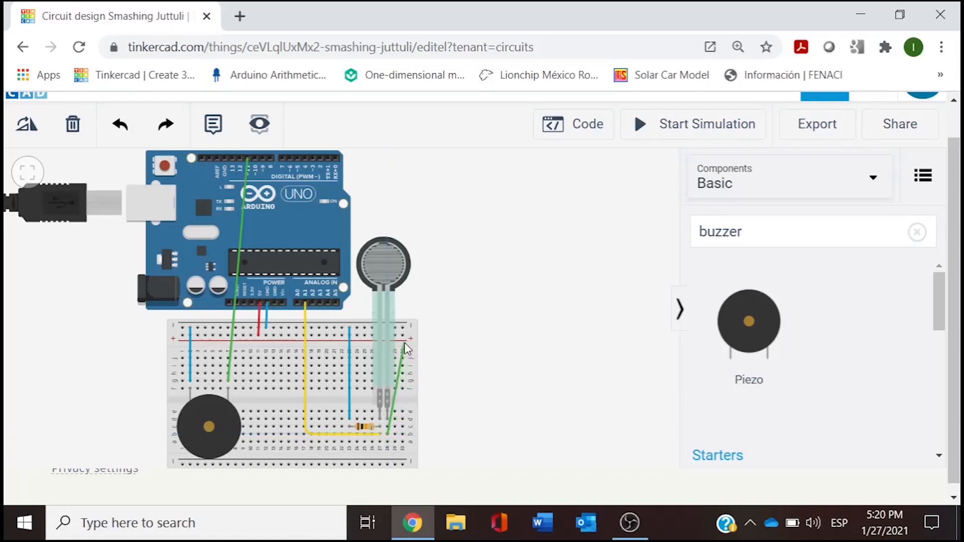
- Link the sensor's second lead row to the positive rail in red with a neat corner
{"action": "left_click", "coordinate": [402, 336]}
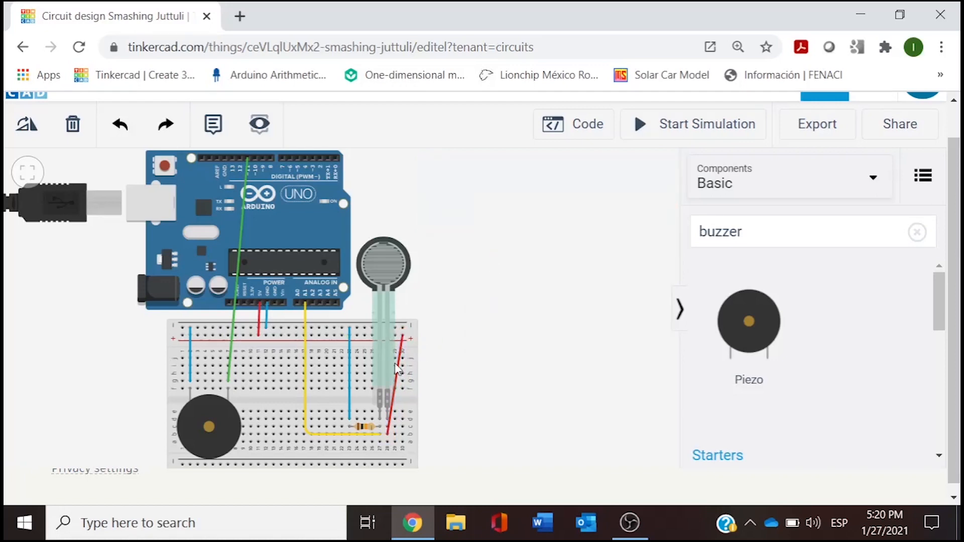
{"action": "left_click", "coordinate": [393, 378]}
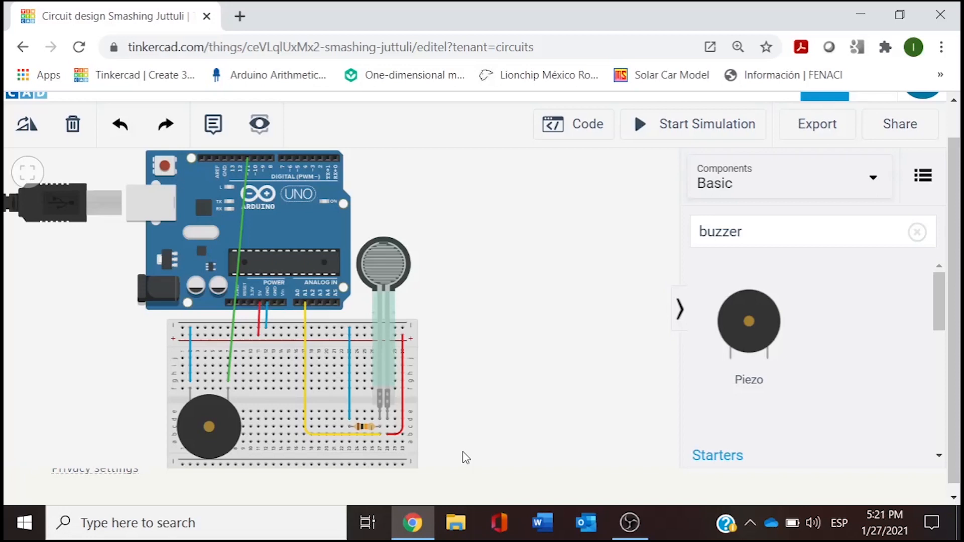
{"action": "mouse_move", "coordinate": [456, 374]}
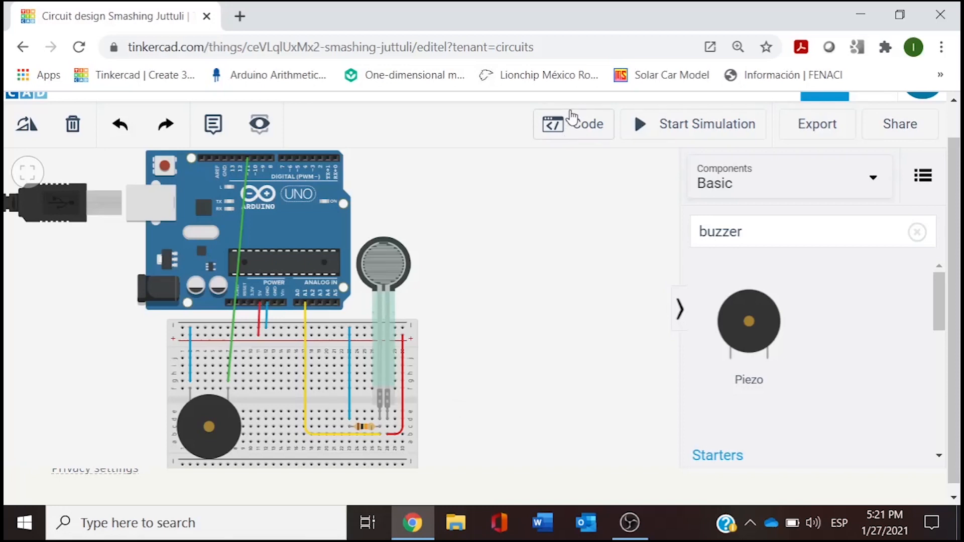
{"action": "mouse_move", "coordinate": [571, 124]}
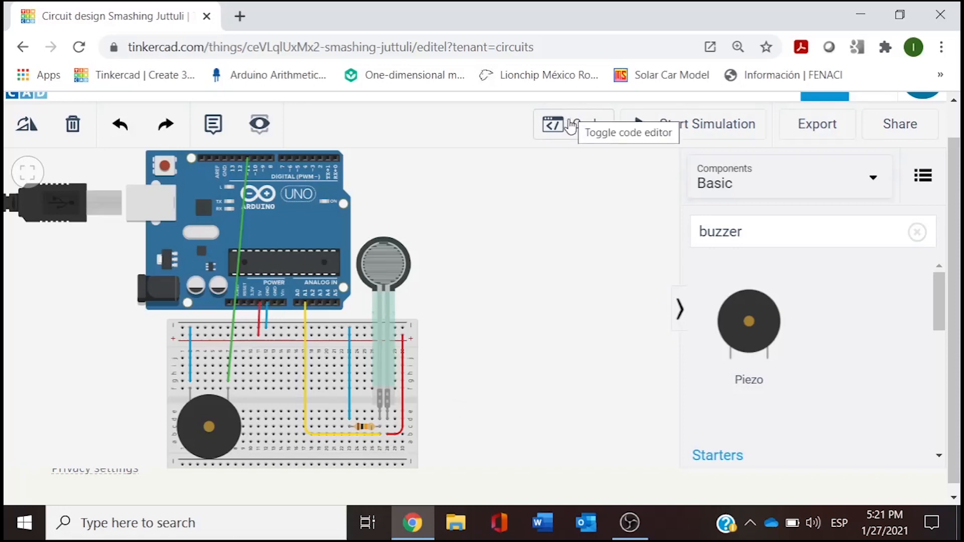
- Switch the Code panel to text mode and clear out the default blink sketch
{"action": "left_click", "coordinate": [572, 123]}
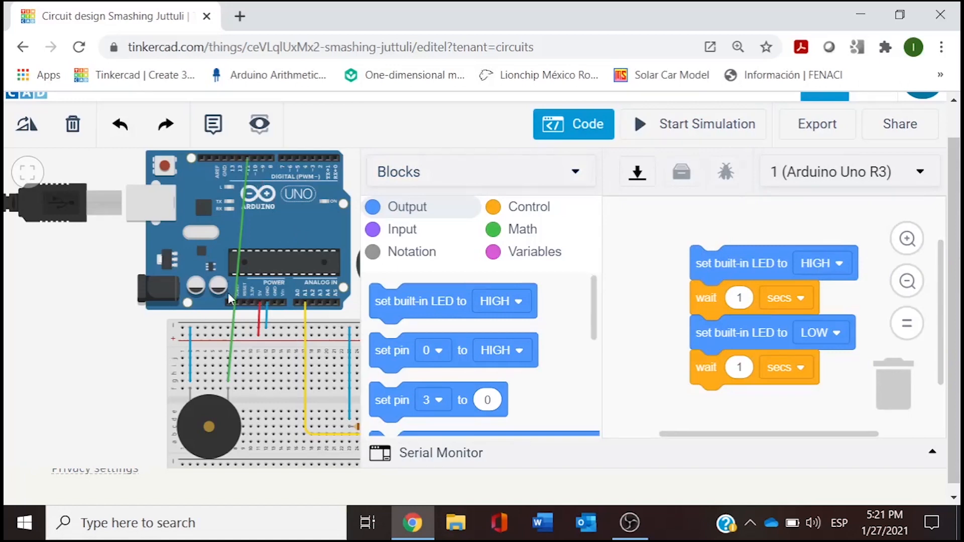
{"action": "mouse_move", "coordinate": [563, 127]}
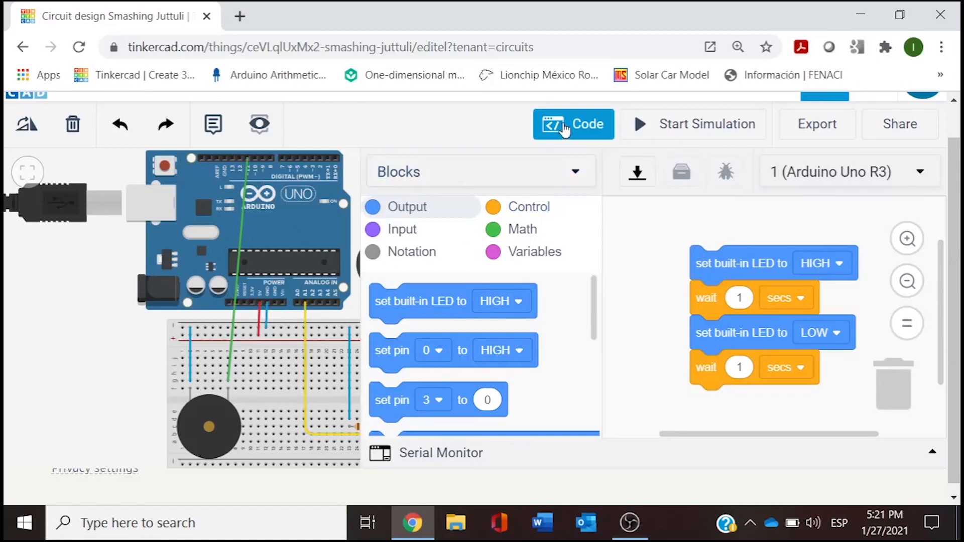
{"action": "left_click", "coordinate": [572, 124]}
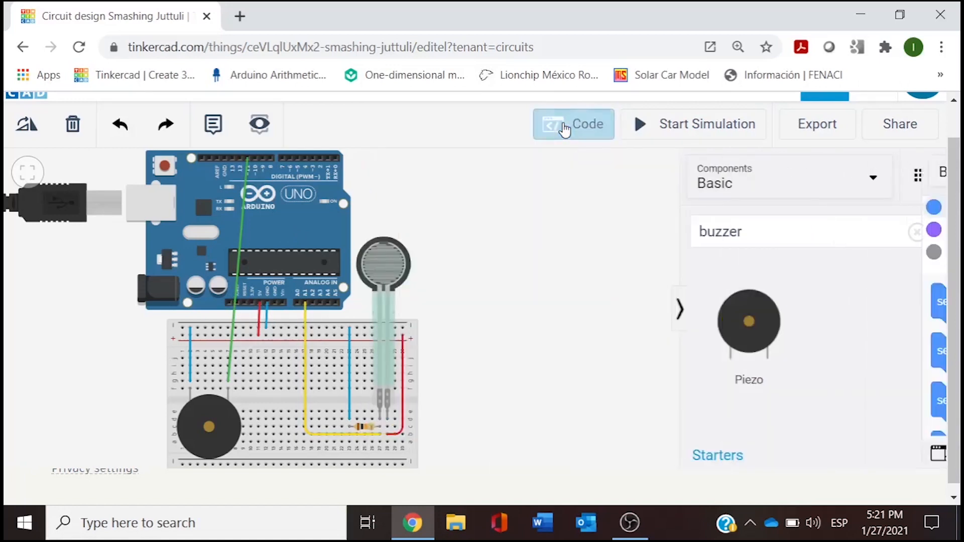
{"action": "left_click", "coordinate": [573, 124]}
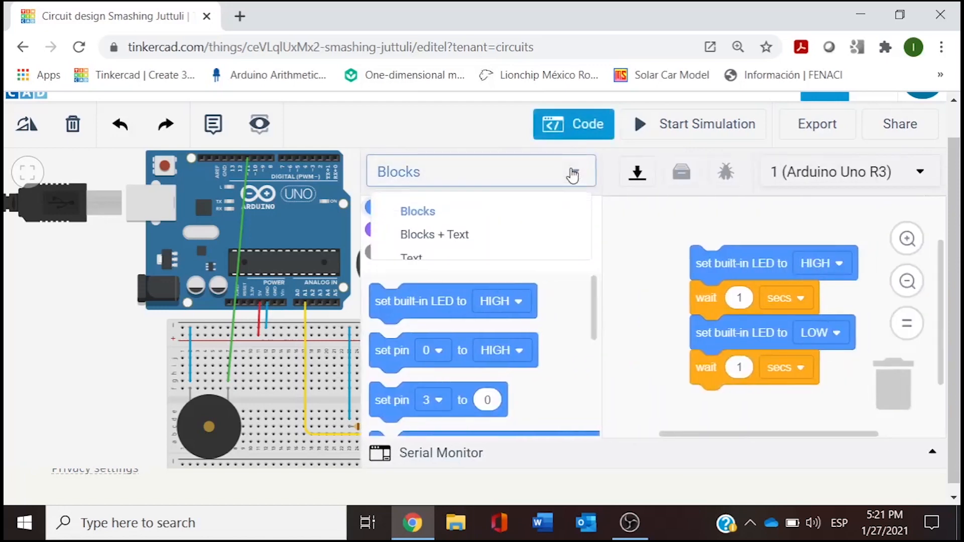
{"action": "left_click", "coordinate": [411, 256]}
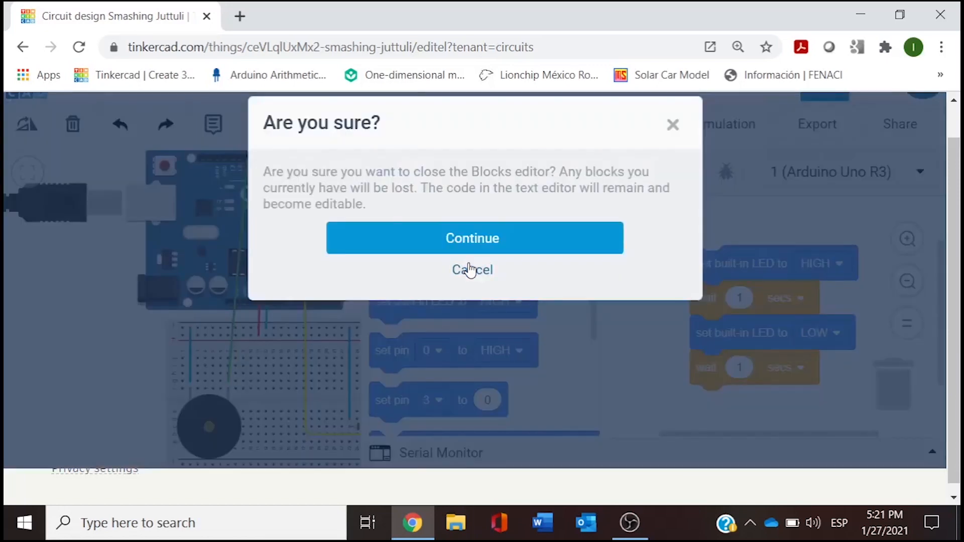
{"action": "left_click", "coordinate": [473, 238]}
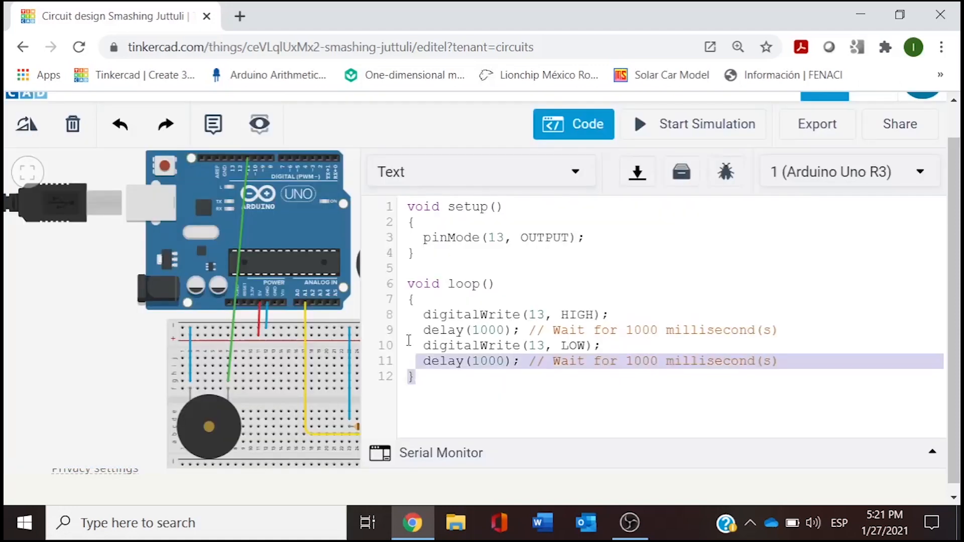
{"action": "key", "text": "ctrl+a"}
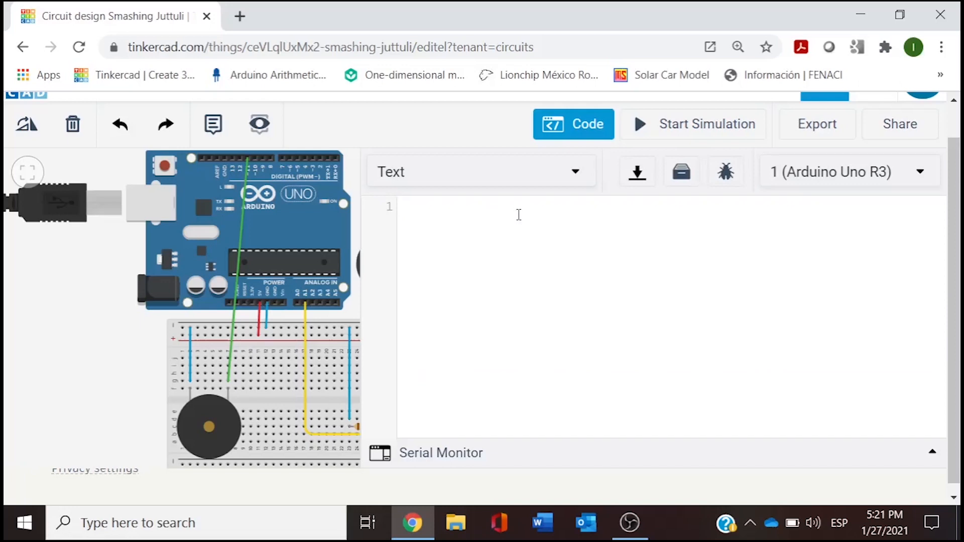
- Write the first sketch line: int buzzer=11;
{"action": "type", "text": "int"}
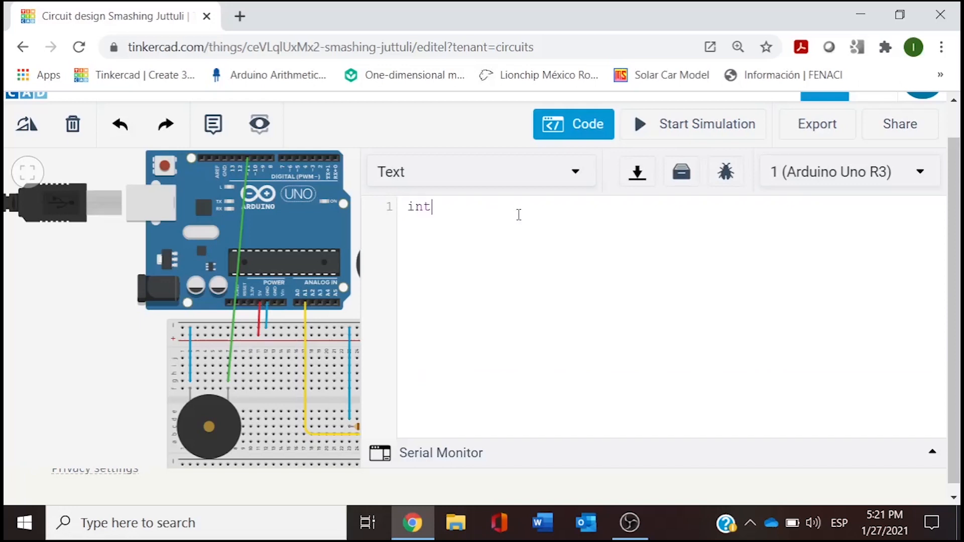
{"action": "type", "text": "b"}
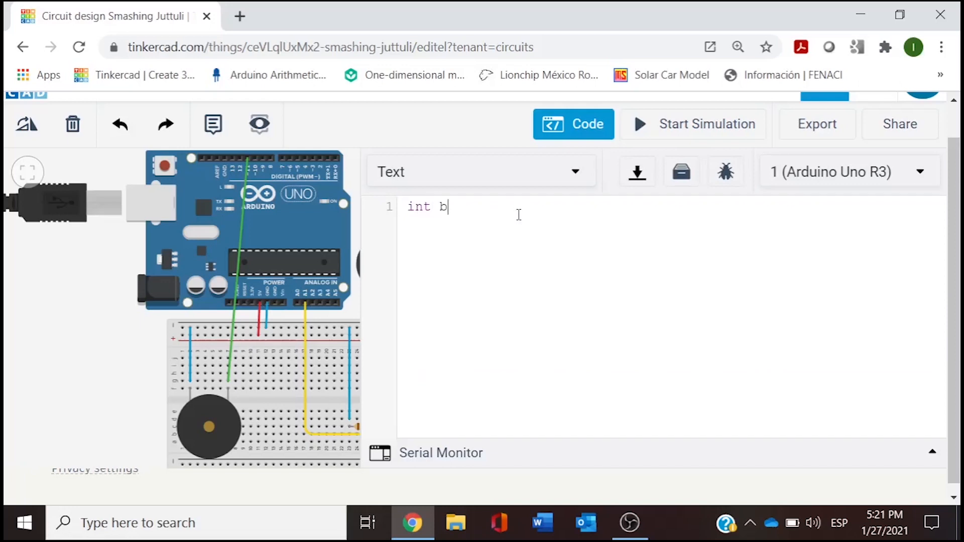
{"action": "type", "text": "uzzer"}
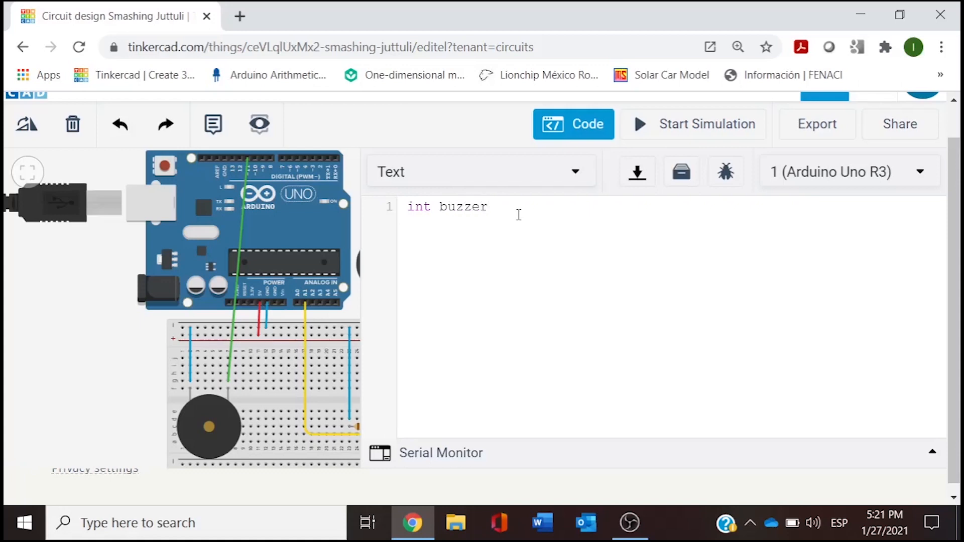
{"action": "type", "text": "="}
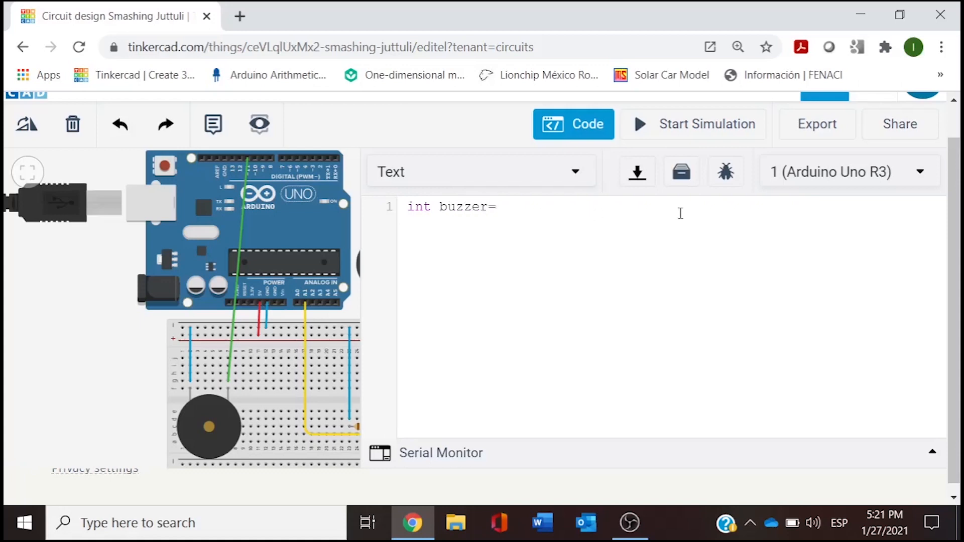
{"action": "mouse_move", "coordinate": [273, 220]}
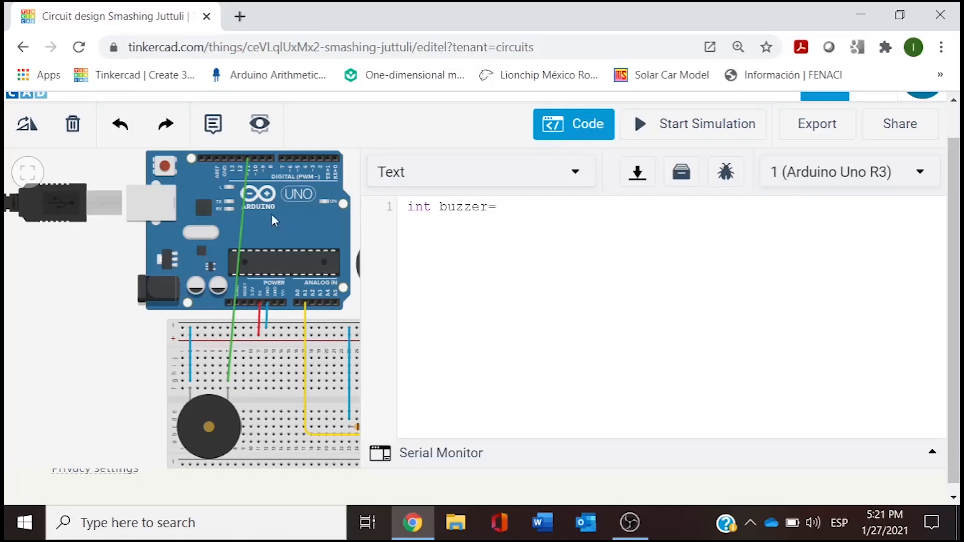
{"action": "mouse_move", "coordinate": [249, 162]}
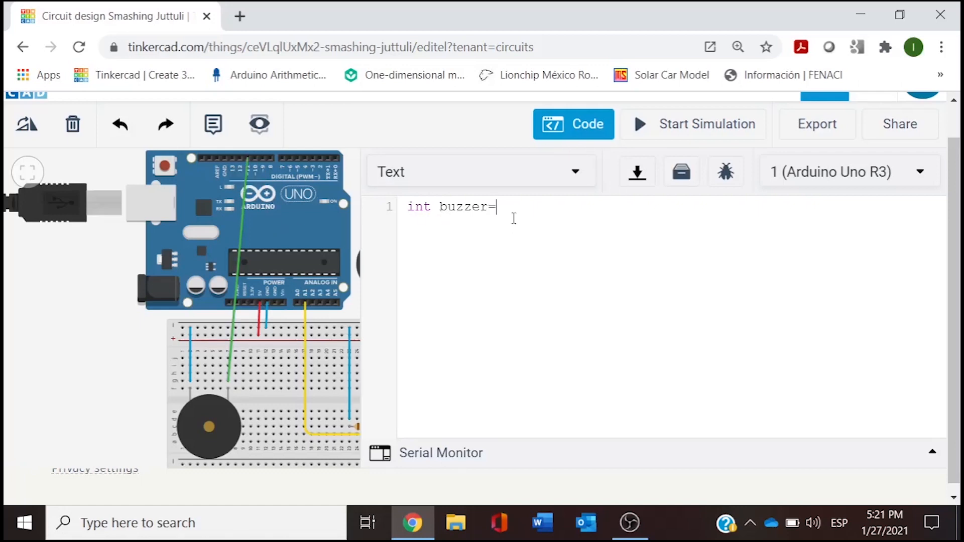
{"action": "type", "text": "11;"}
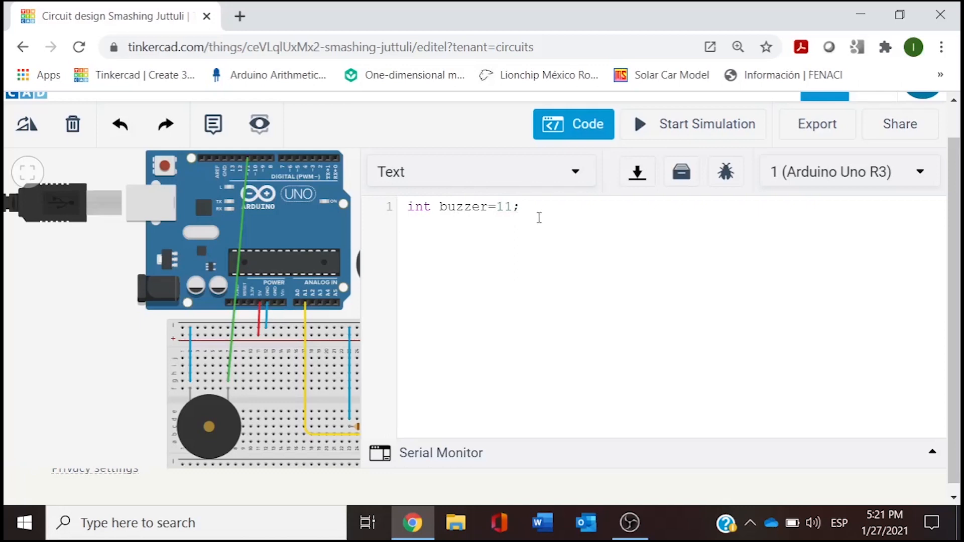
{"action": "mouse_move", "coordinate": [582, 211]}
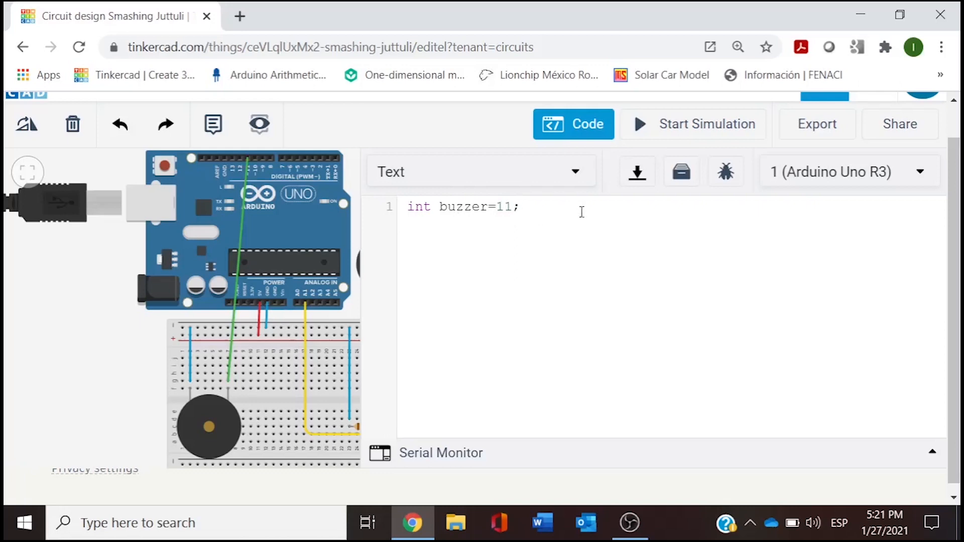
{"action": "left_click", "coordinate": [519, 207]}
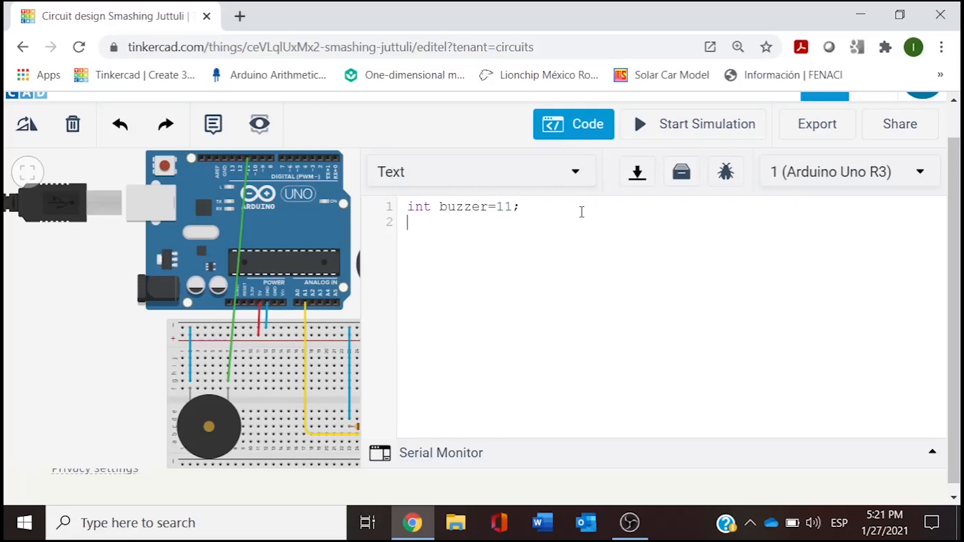
- Write line 2: int Forcesensor=A1;
{"action": "type", "text": "int"}
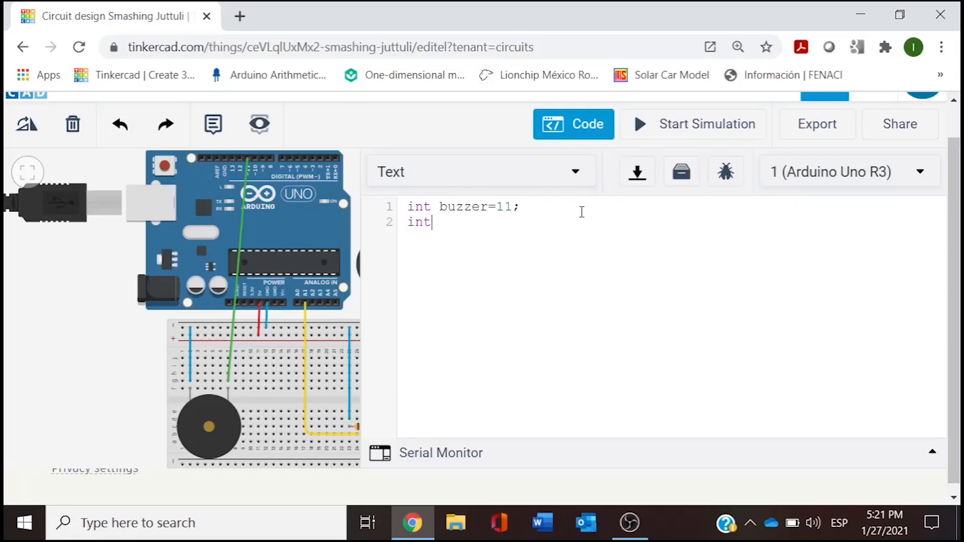
{"action": "type", "text": "For"}
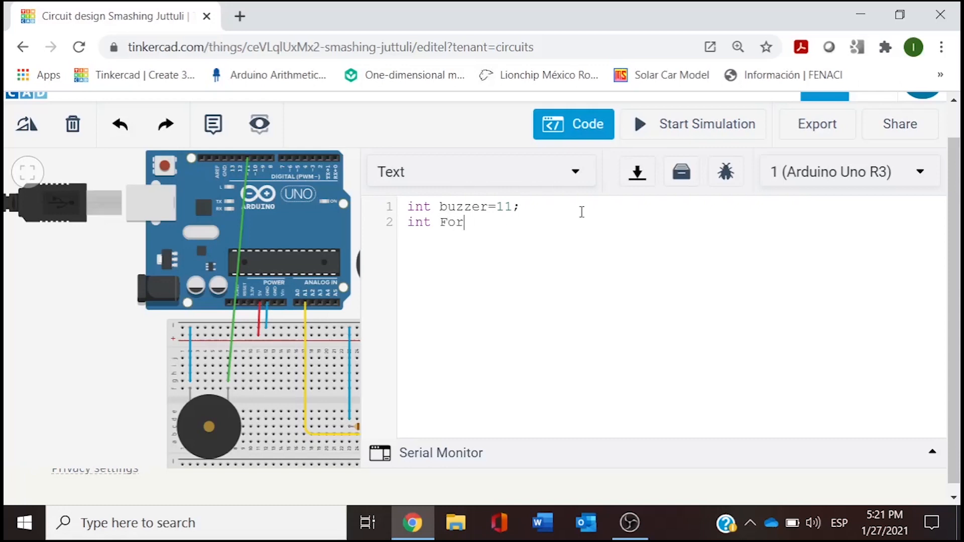
{"action": "type", "text": "ce"}
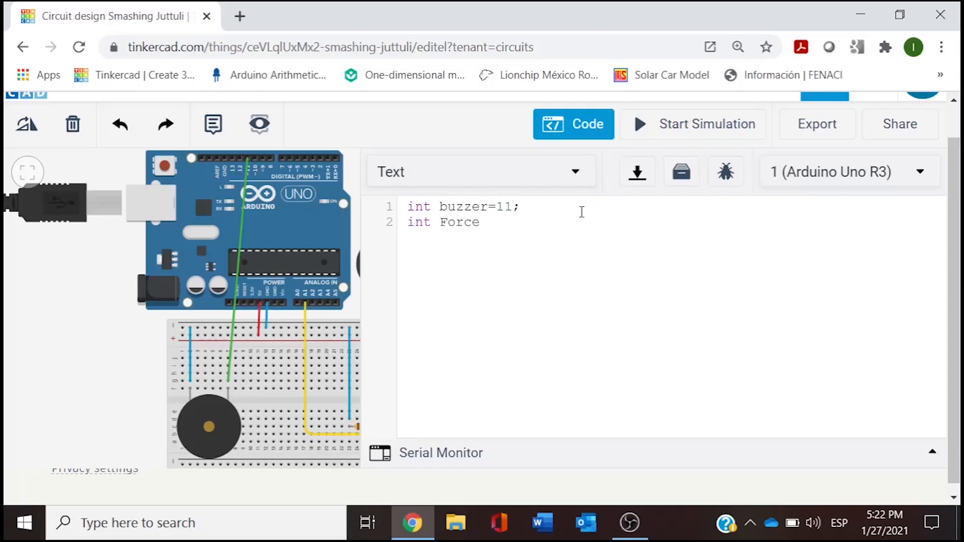
{"action": "type", "text": "sens"}
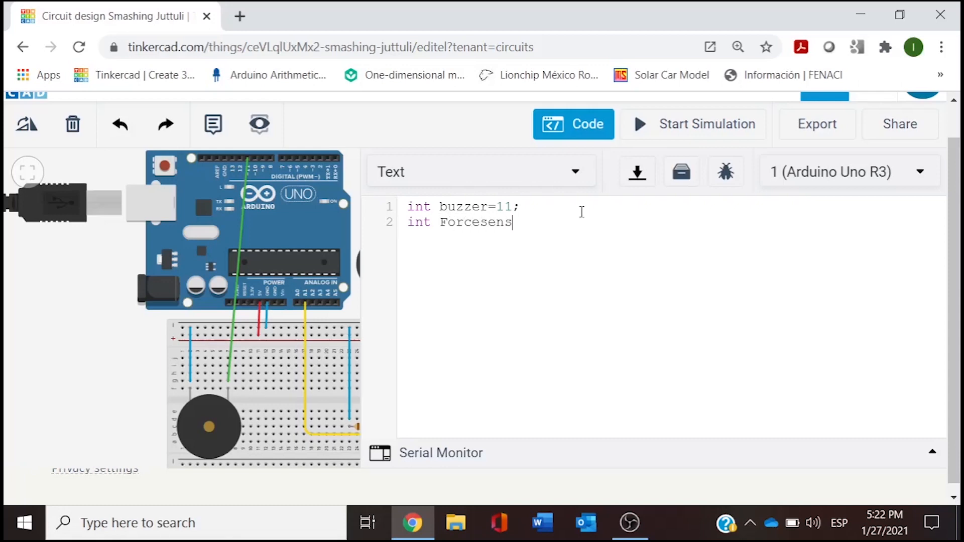
{"action": "type", "text": "or"}
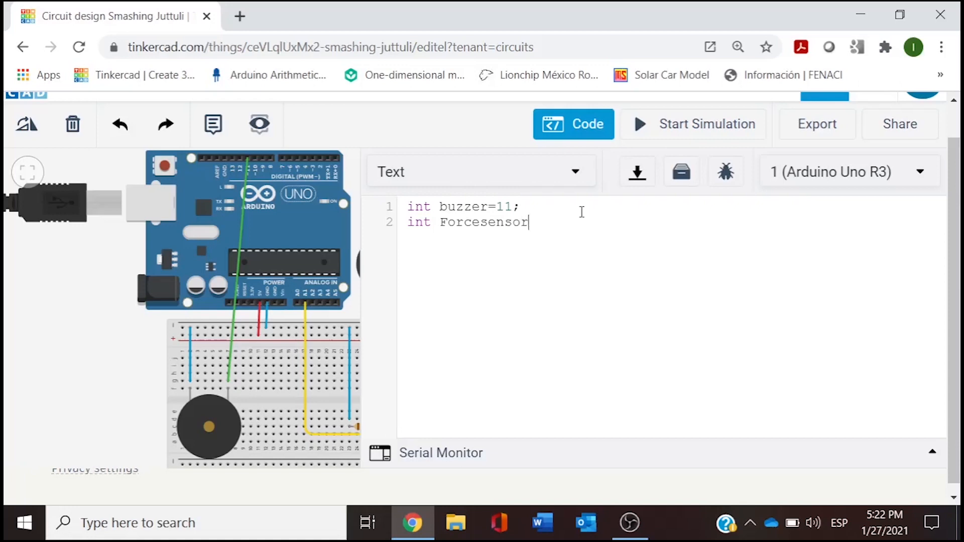
{"action": "type", "text": "="}
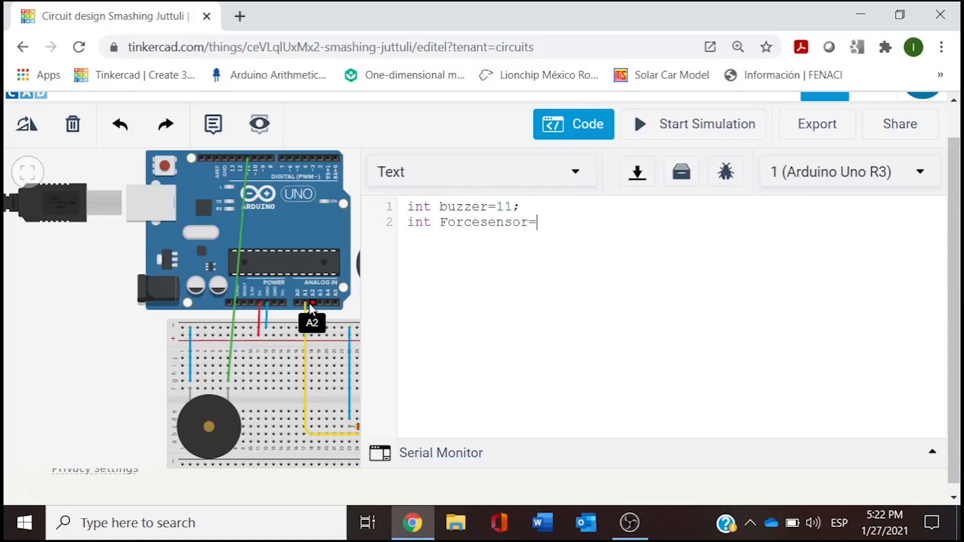
{"action": "mouse_move", "coordinate": [304, 307]}
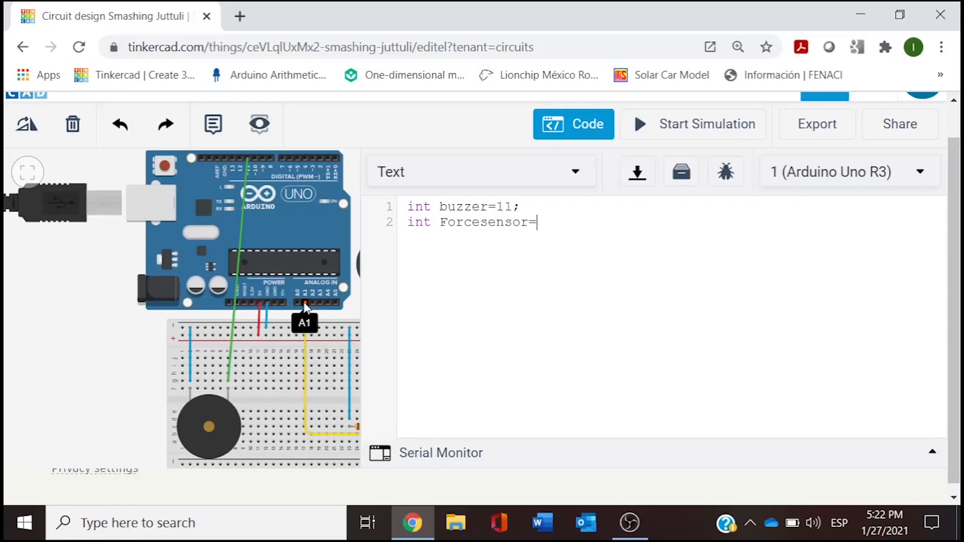
{"action": "type", "text": "A1"}
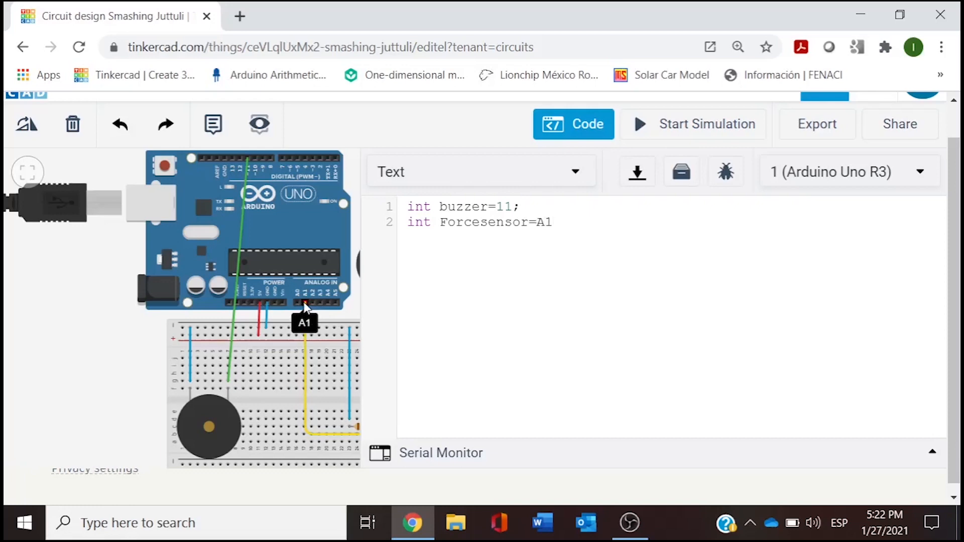
{"action": "type", "text": ";"}
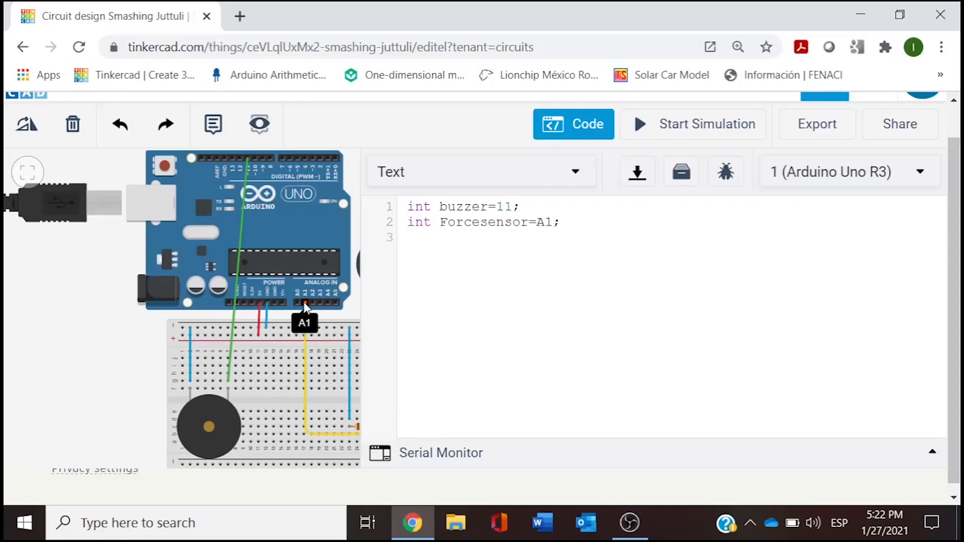
- Write line 3: int Forcevalue=0
{"action": "type", "text": "int"}
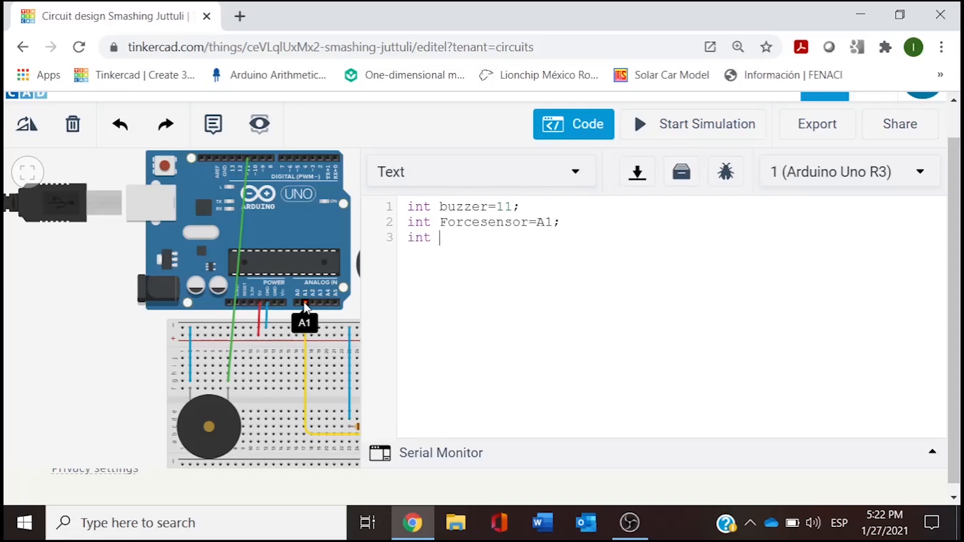
{"action": "type", "text": "F"}
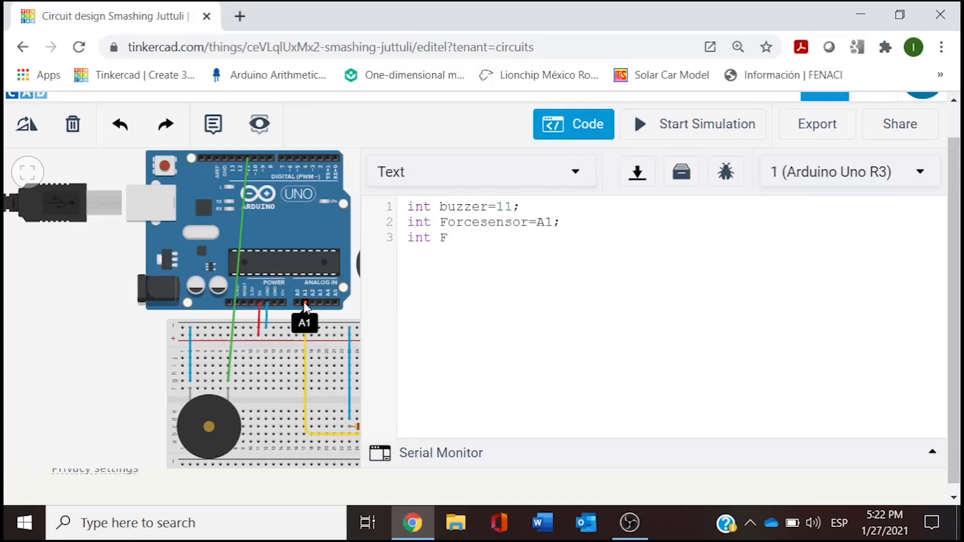
{"action": "type", "text": "orce"}
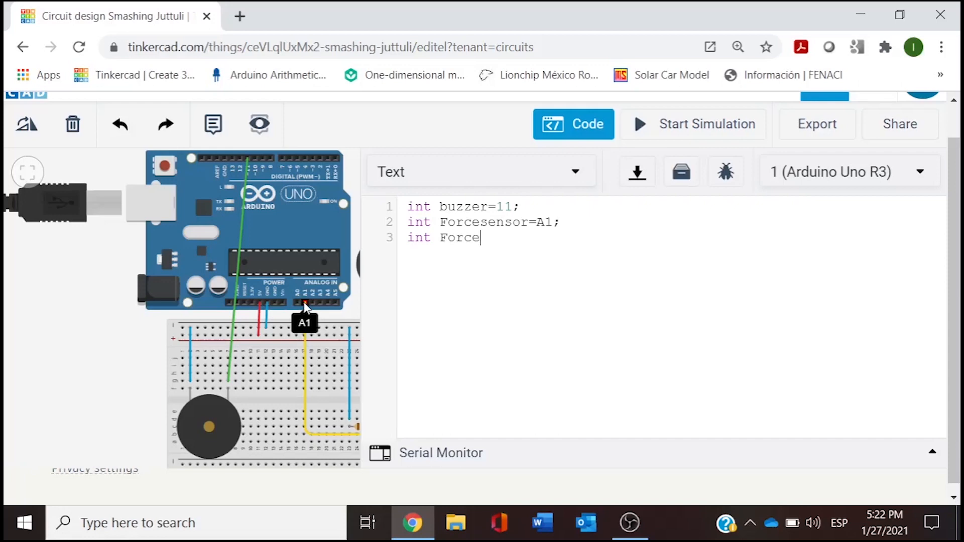
{"action": "type", "text": "va"}
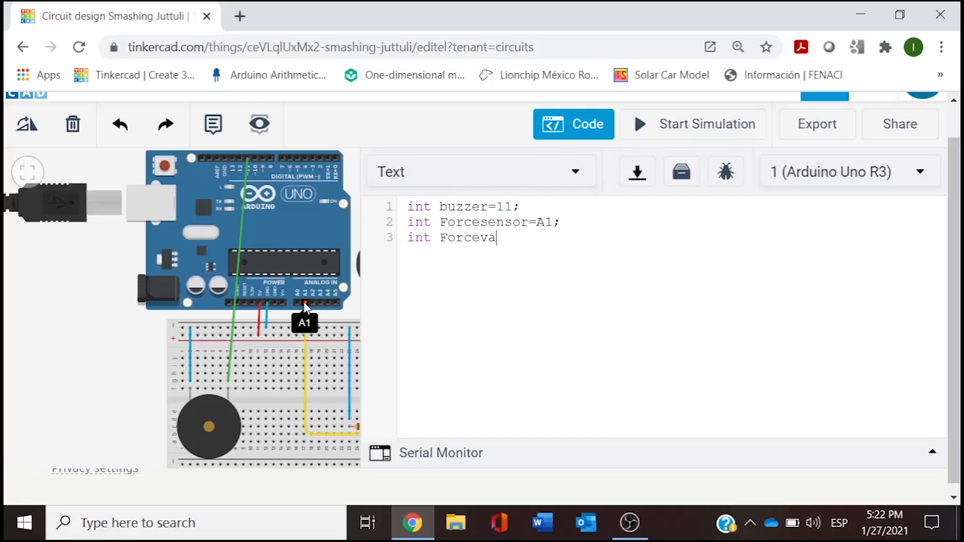
{"action": "type", "text": "lue"}
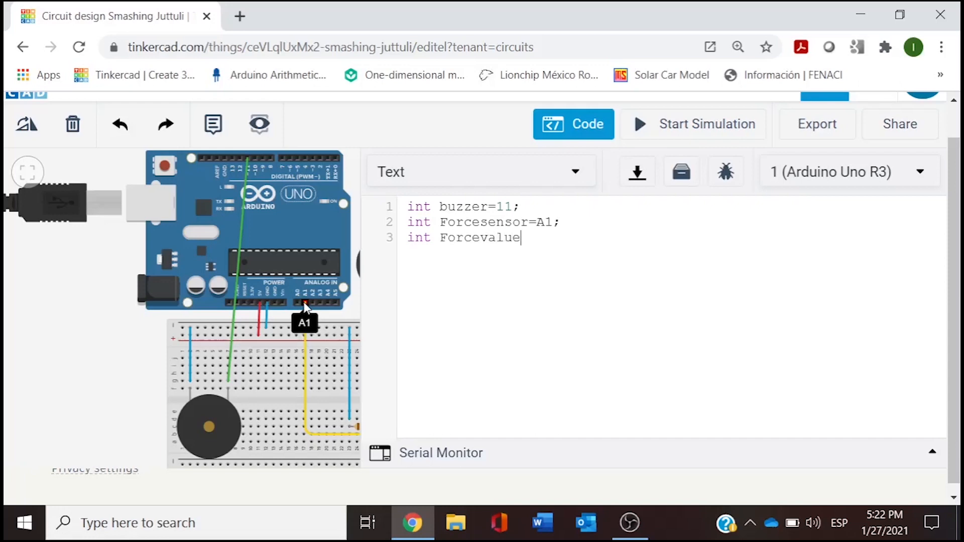
{"action": "type", "text": "=0;"}
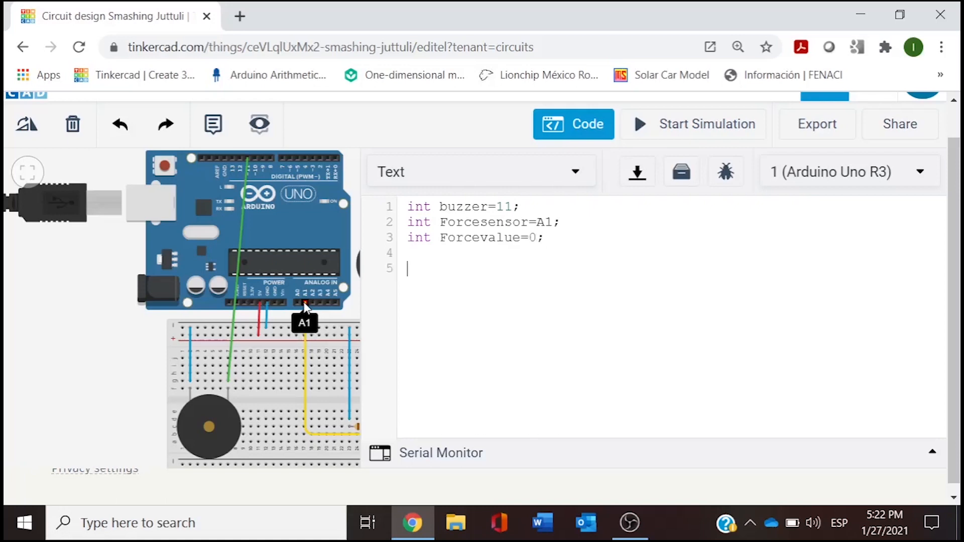
- Write 'void setup() {' on line 5 to begin the setup function
{"action": "type", "text": "void"}
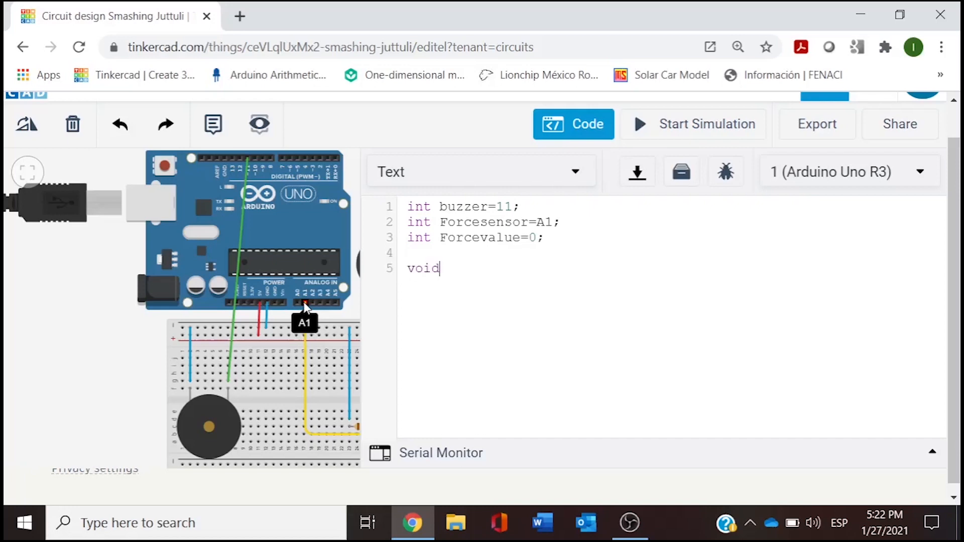
{"action": "type", "text": "setup"}
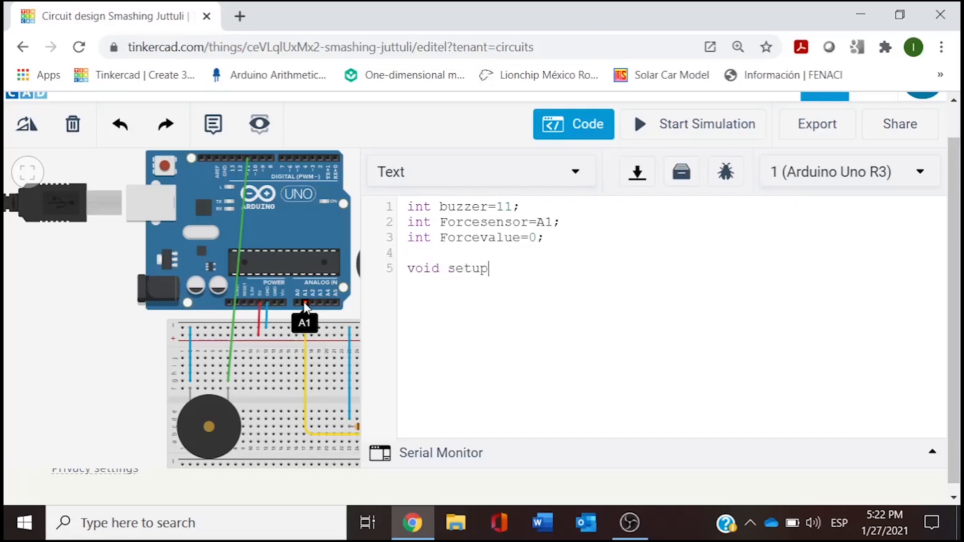
{"action": "type", "text": "()"}
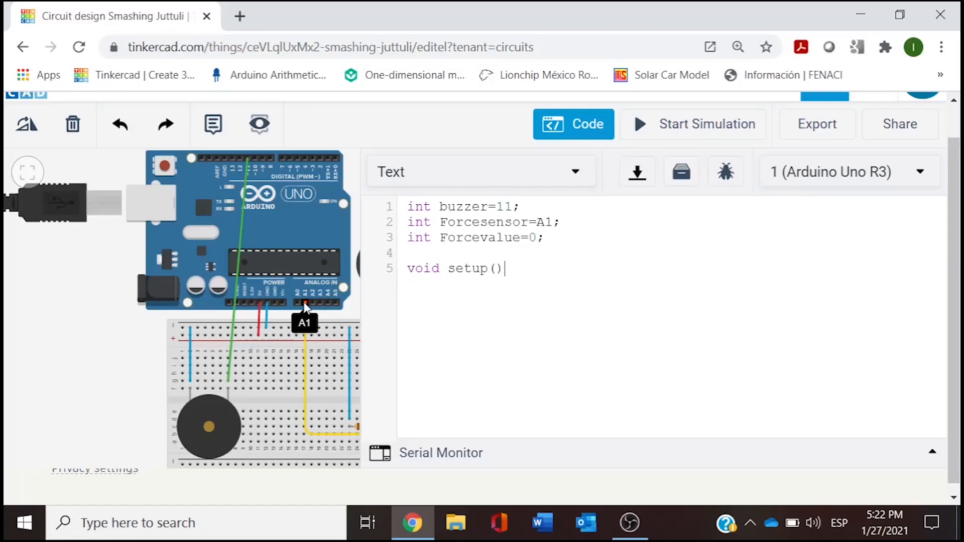
{"action": "type", "text": "{"}
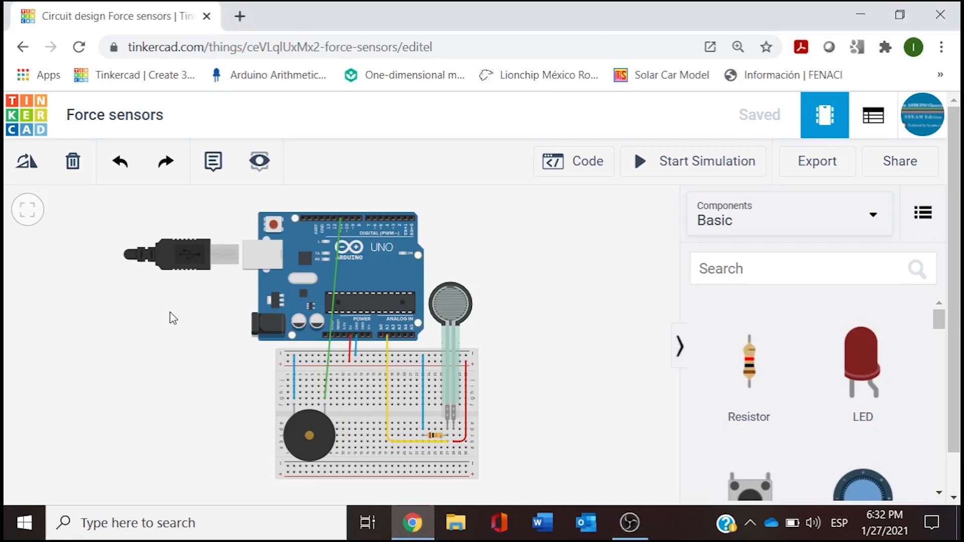
- Reopen the Code panel, review the 17-line sketch and start the simulation
{"action": "left_click", "coordinate": [572, 160]}
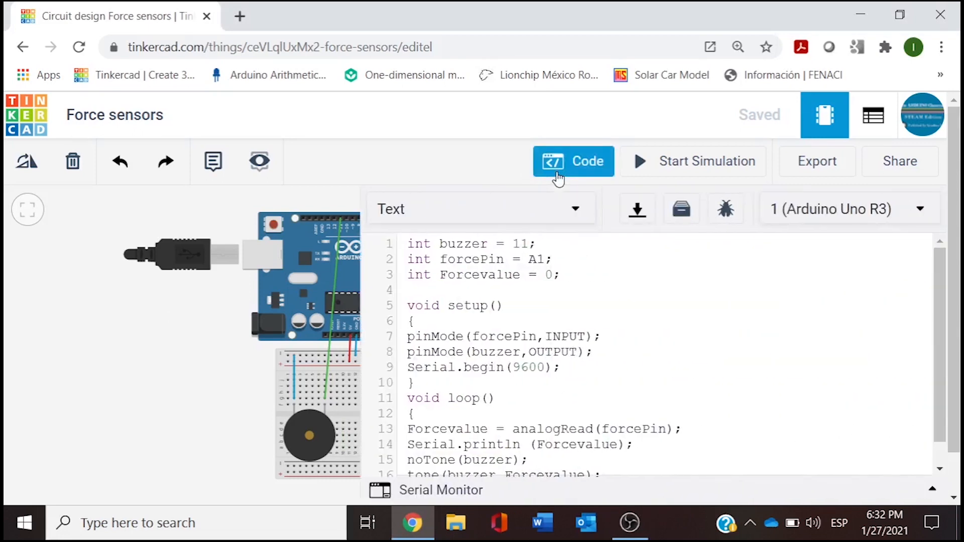
{"action": "scroll", "scroll_direction": "down", "scroll_amount": 3}
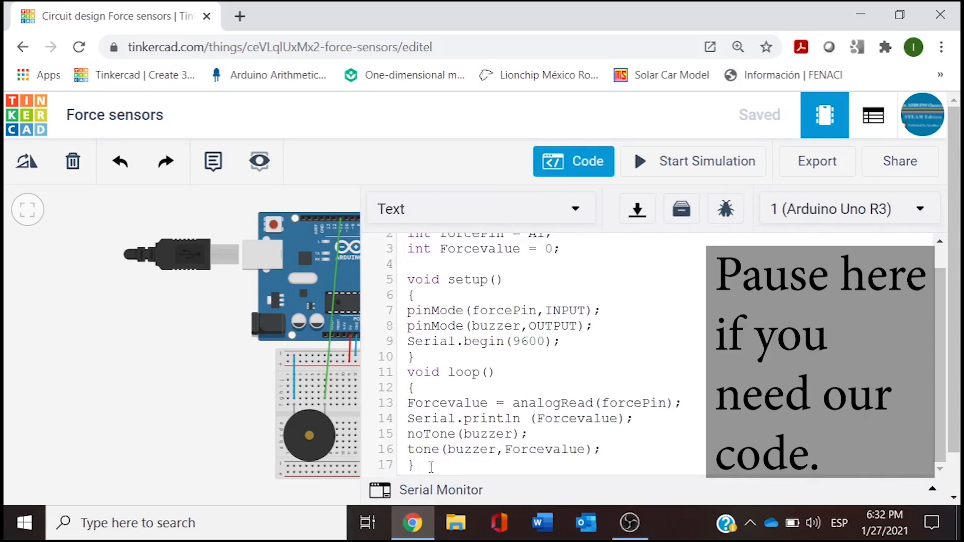
{"action": "mouse_move", "coordinate": [220, 390]}
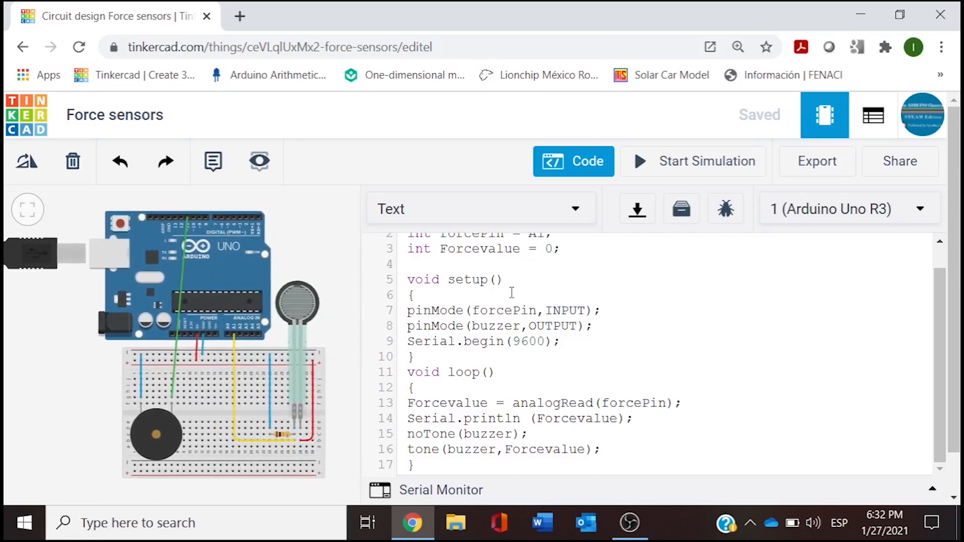
{"action": "left_click", "coordinate": [693, 160]}
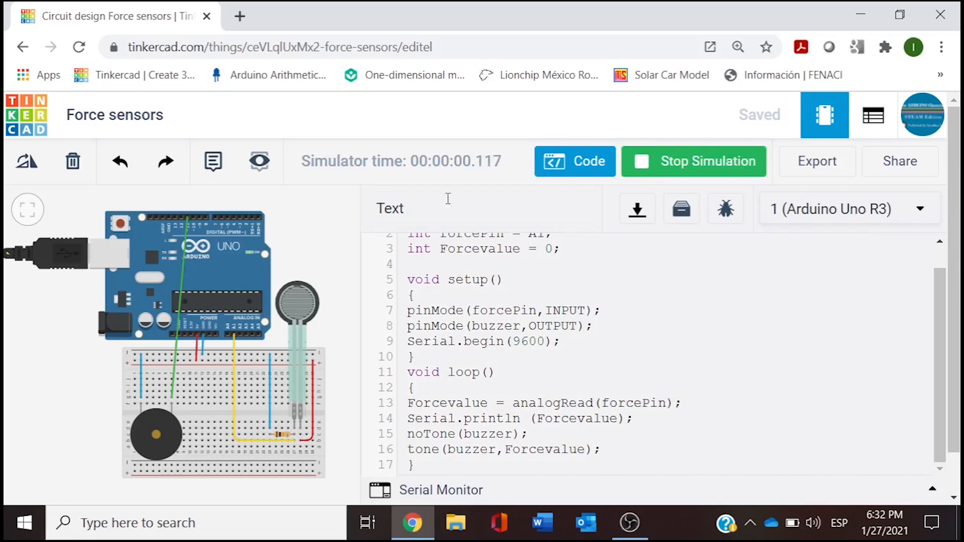
{"action": "mouse_move", "coordinate": [305, 361]}
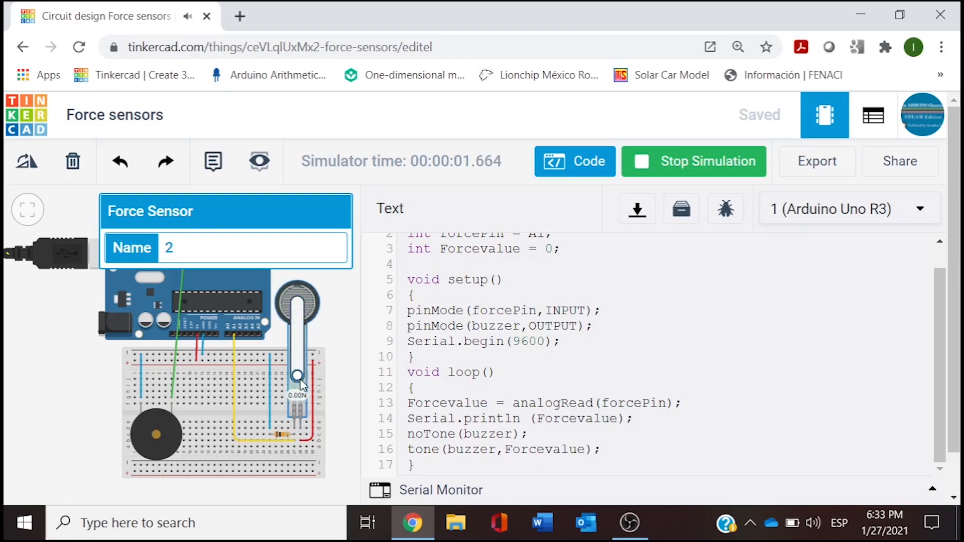
{"action": "mouse_move", "coordinate": [609, 188]}
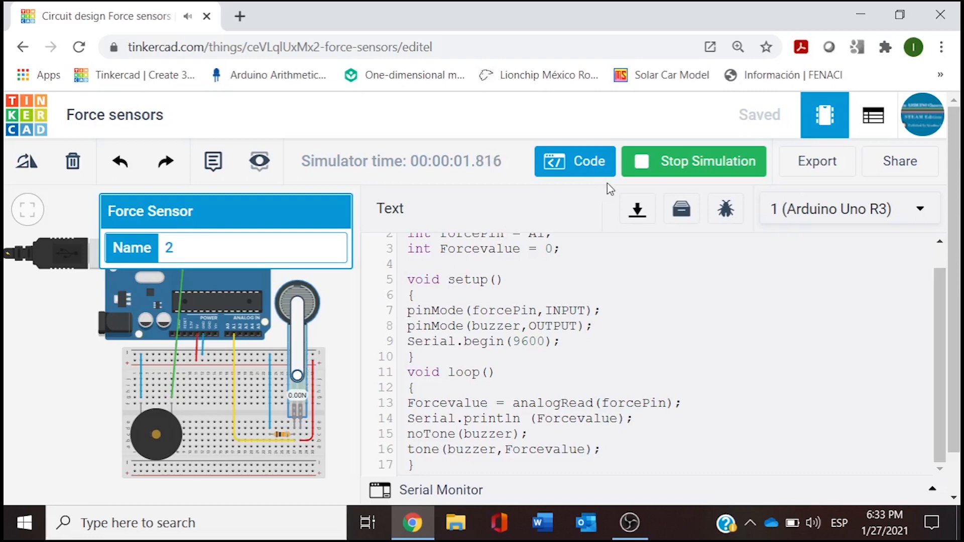